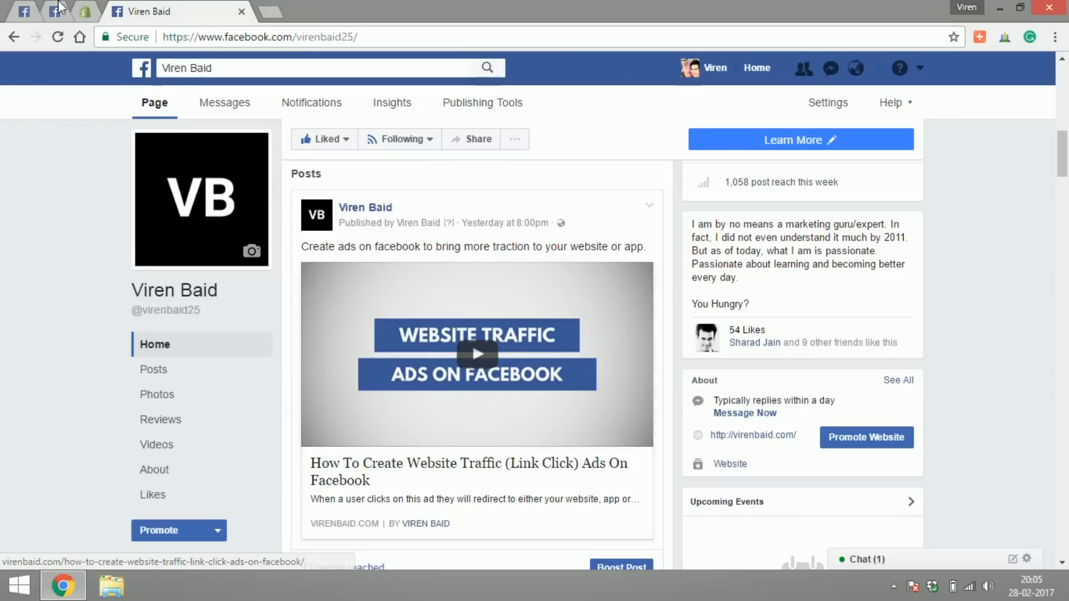
mouse_move(54, 11)
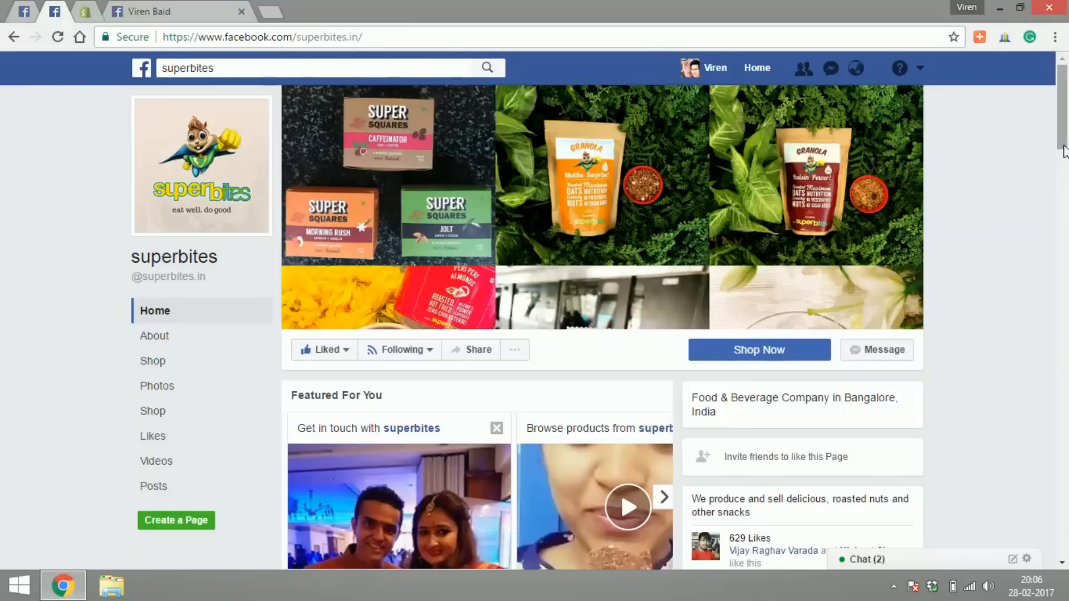
mouse_move(153, 335)
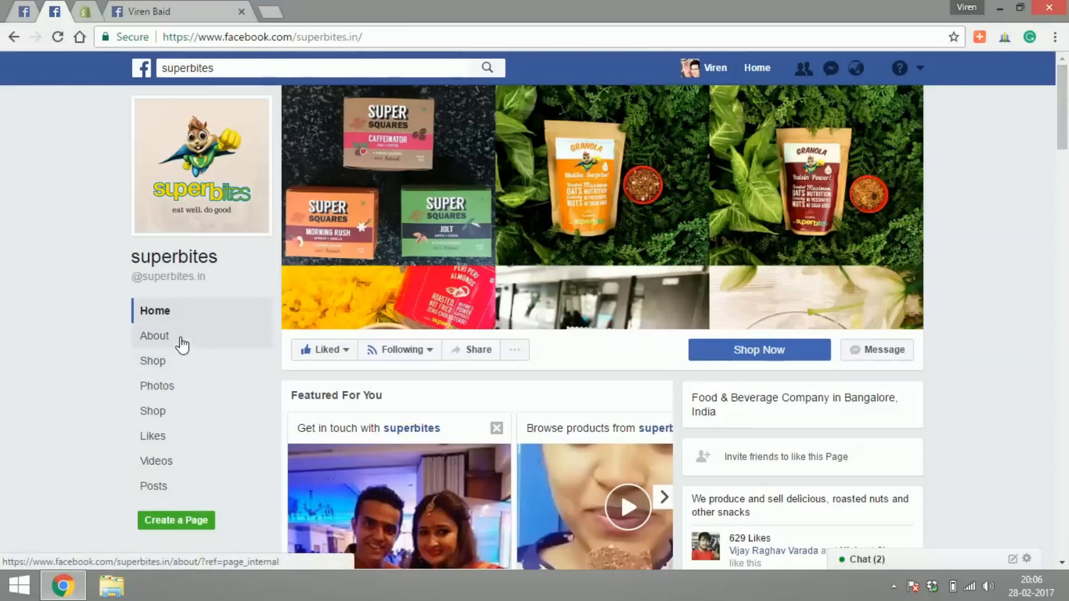
- Browse the superbites shop's Energybar Category and Flax Seed products with their prices
left_click(152, 361)
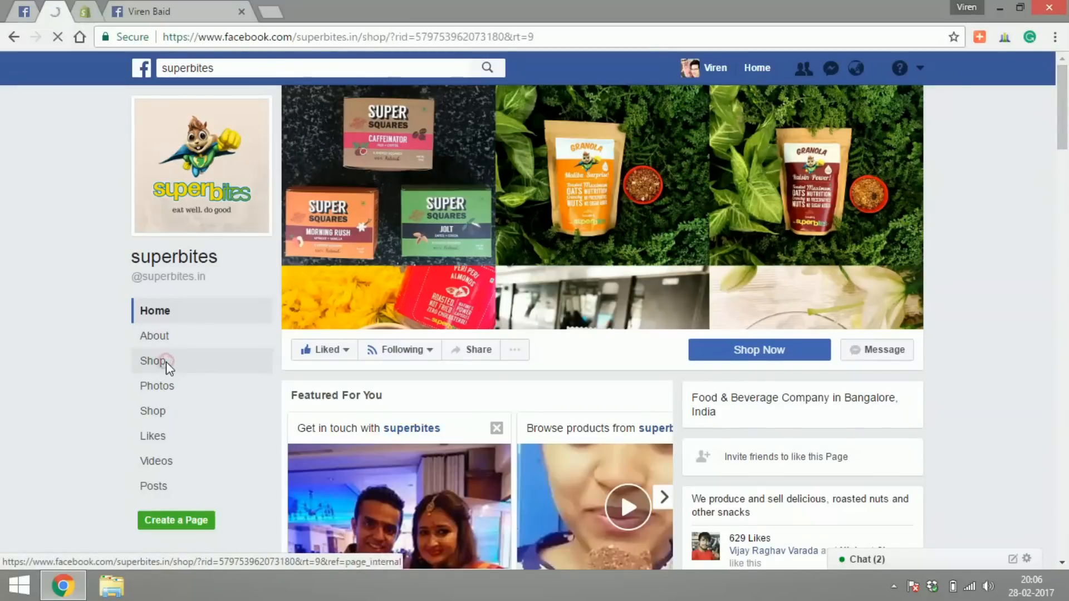
left_click(152, 361)
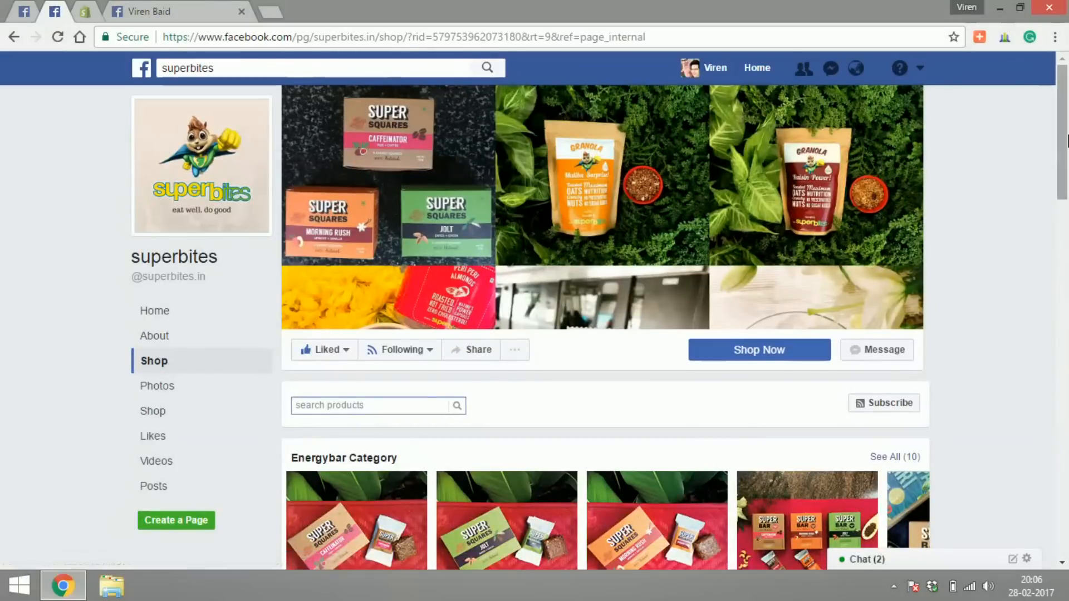
scroll("down", 3)
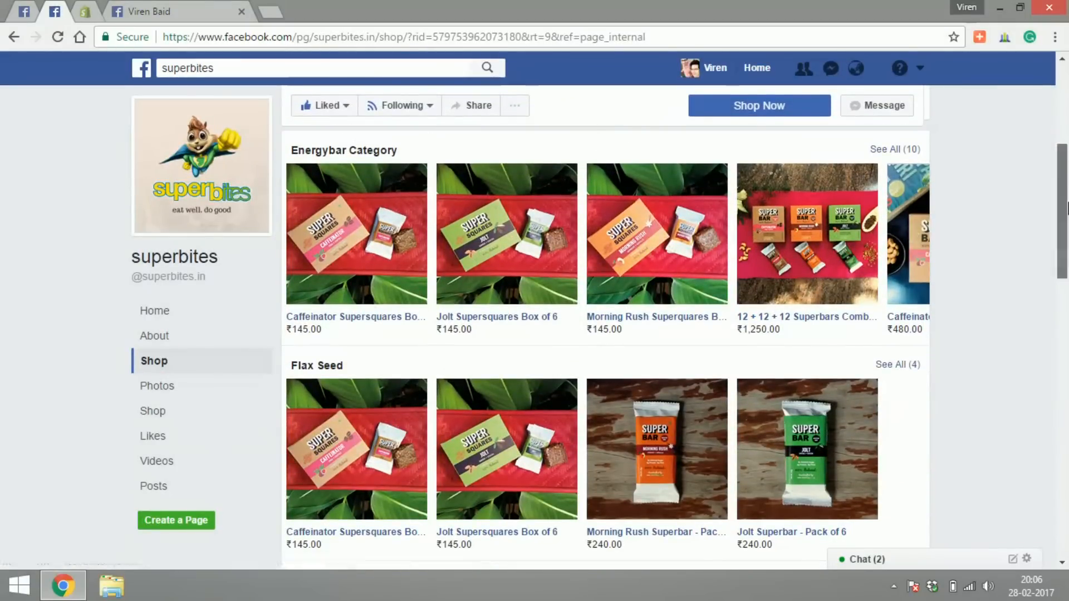
scroll("down", 3)
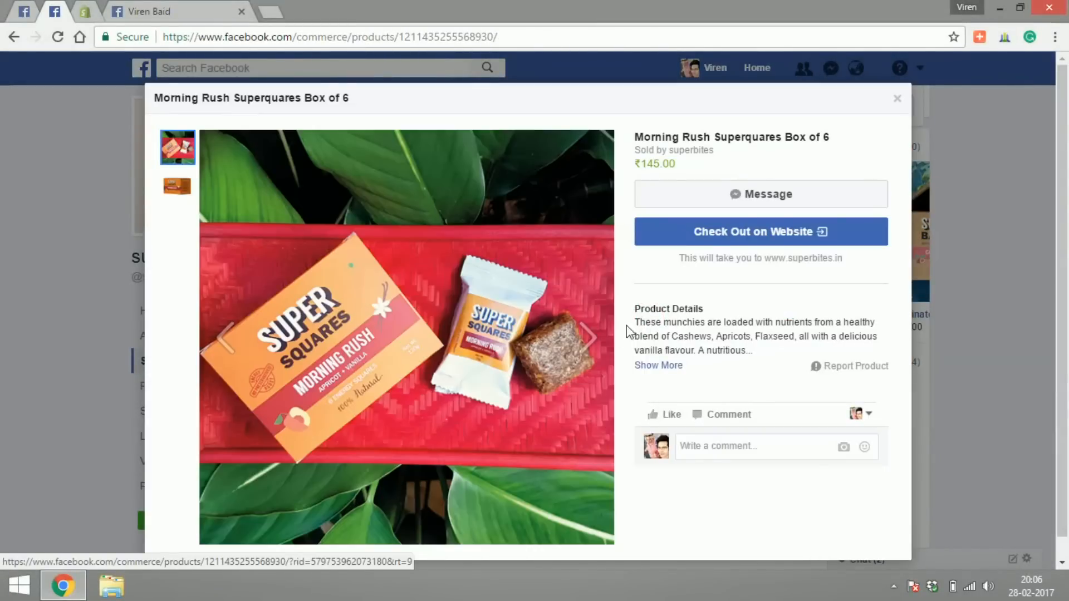
- View the Morning Rush Superquares Box of 6 photos and expand its full description
left_click(177, 187)
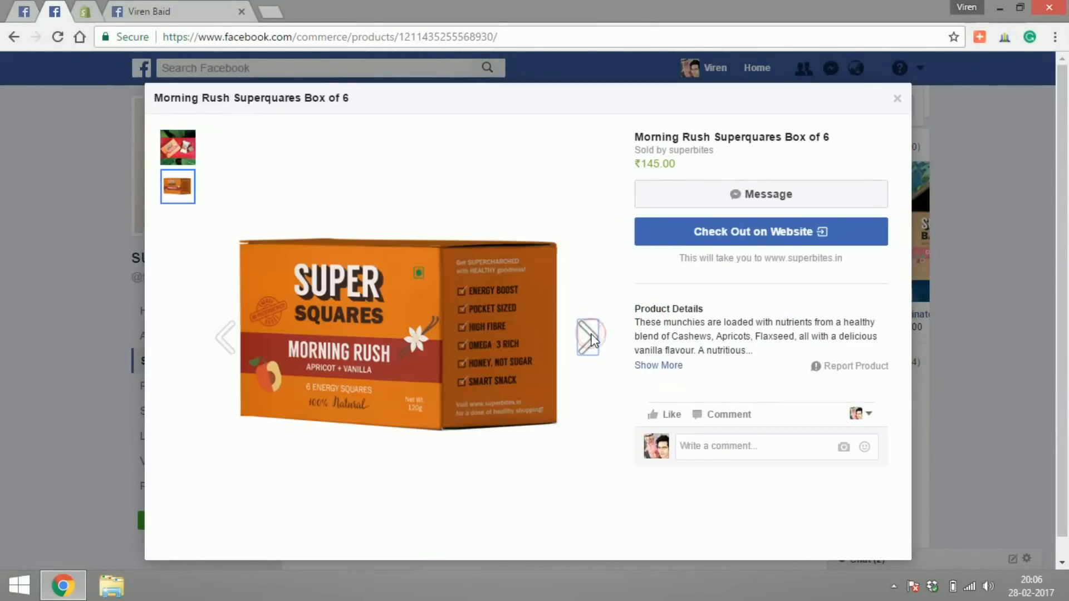
left_click(177, 147)
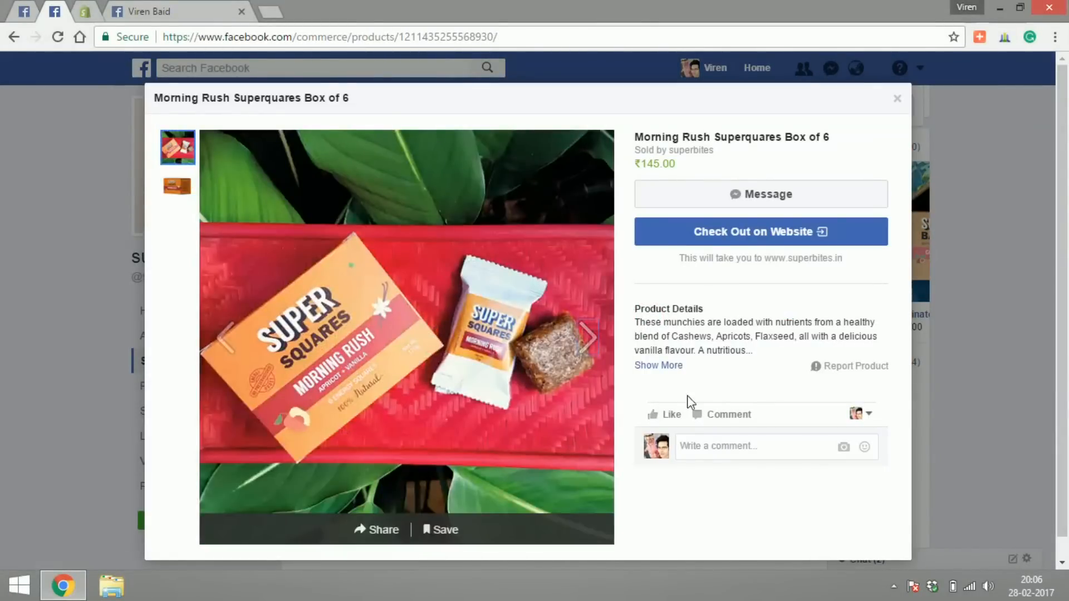
left_click(658, 365)
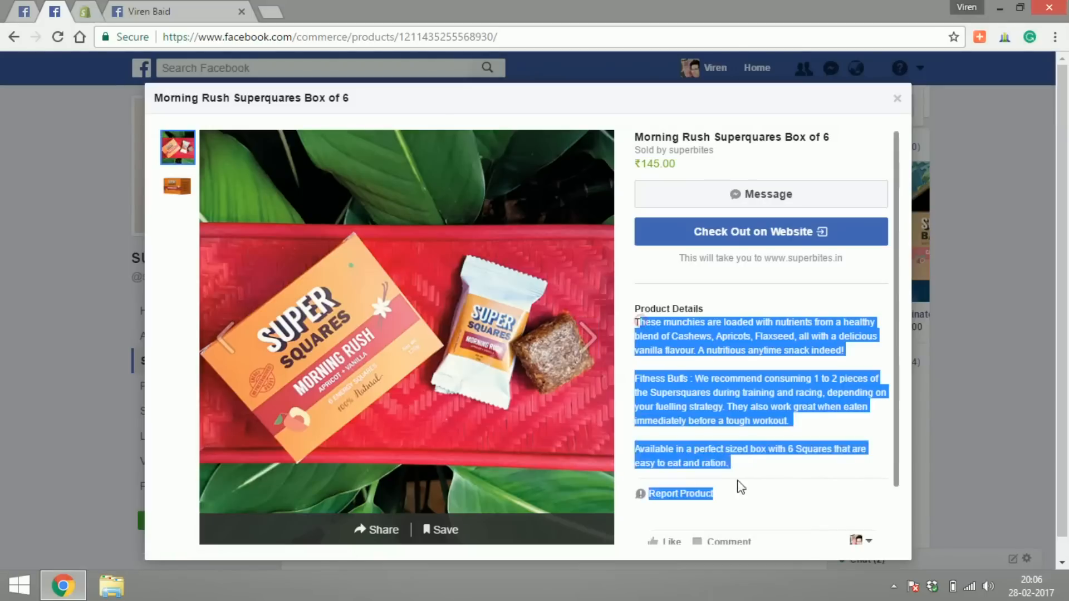
left_click(669, 164)
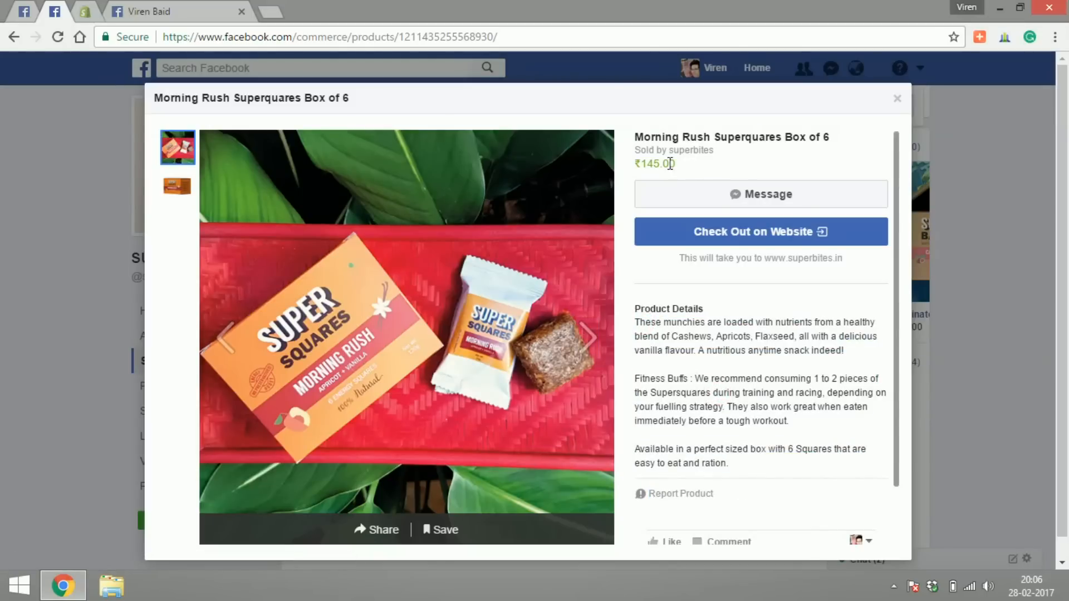
- Start a prefilled enquiry message to superbites about the product, then dismiss it unsent
left_click(759, 194)
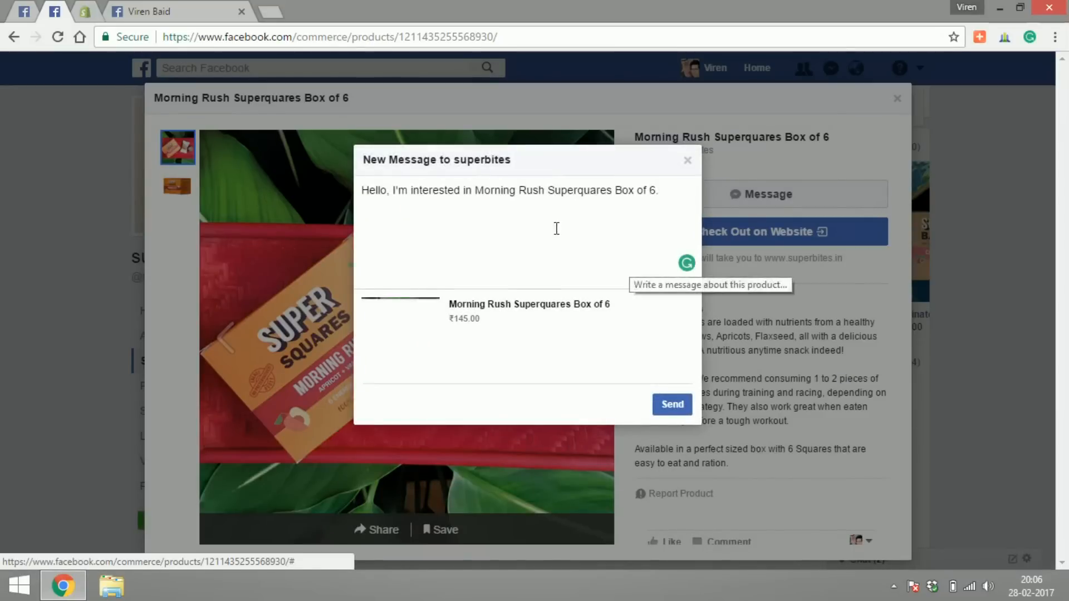
left_click(670, 404)
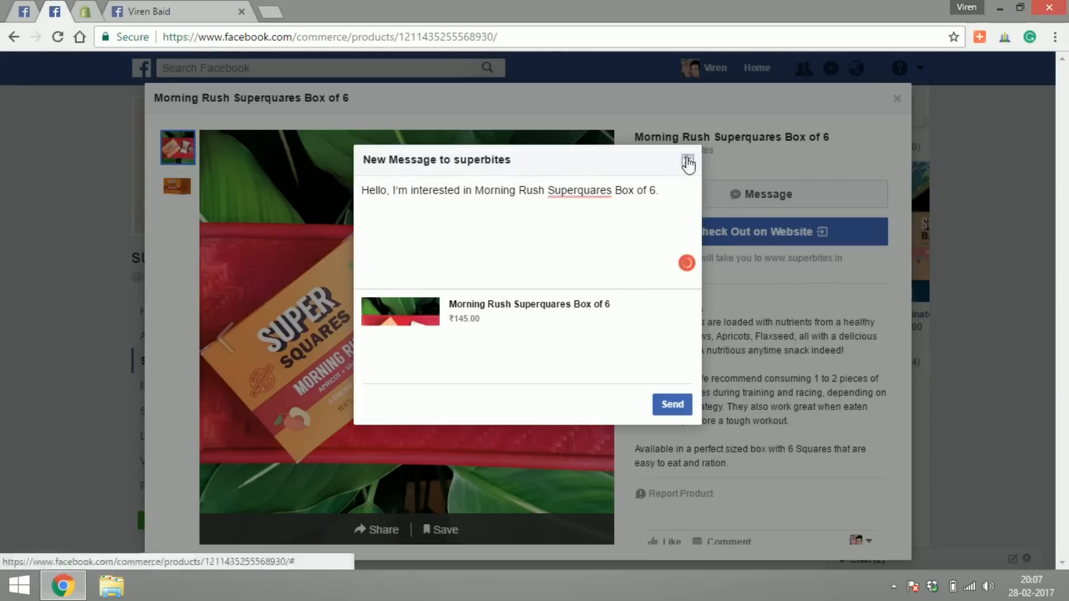
left_click(687, 162)
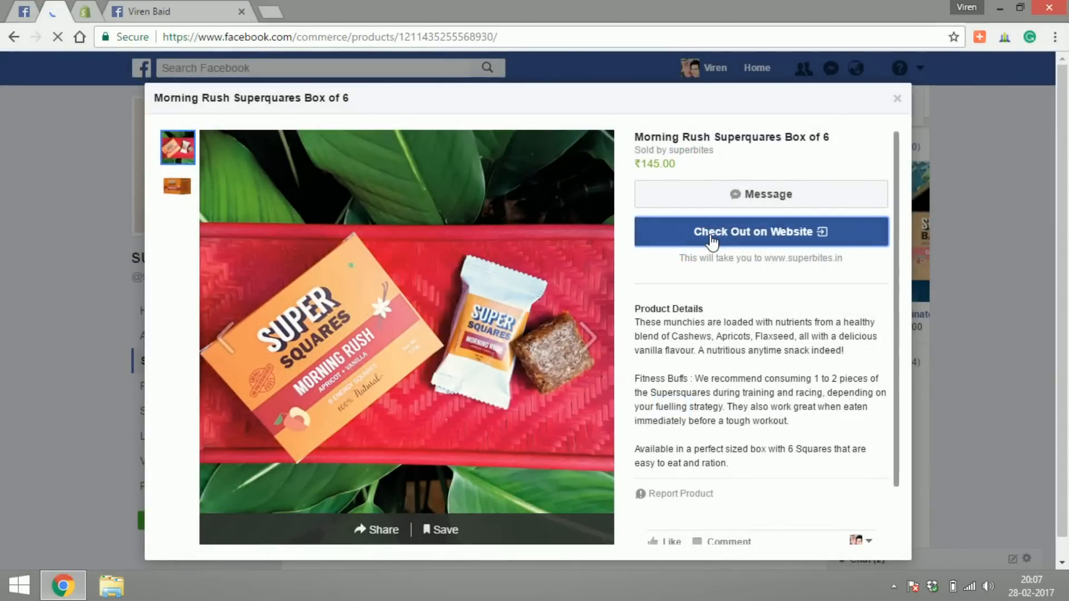
- Check out on the superbites website, reaching a Shopify checkout with the Morning Rush box at Rs. 145.00
left_click(759, 232)
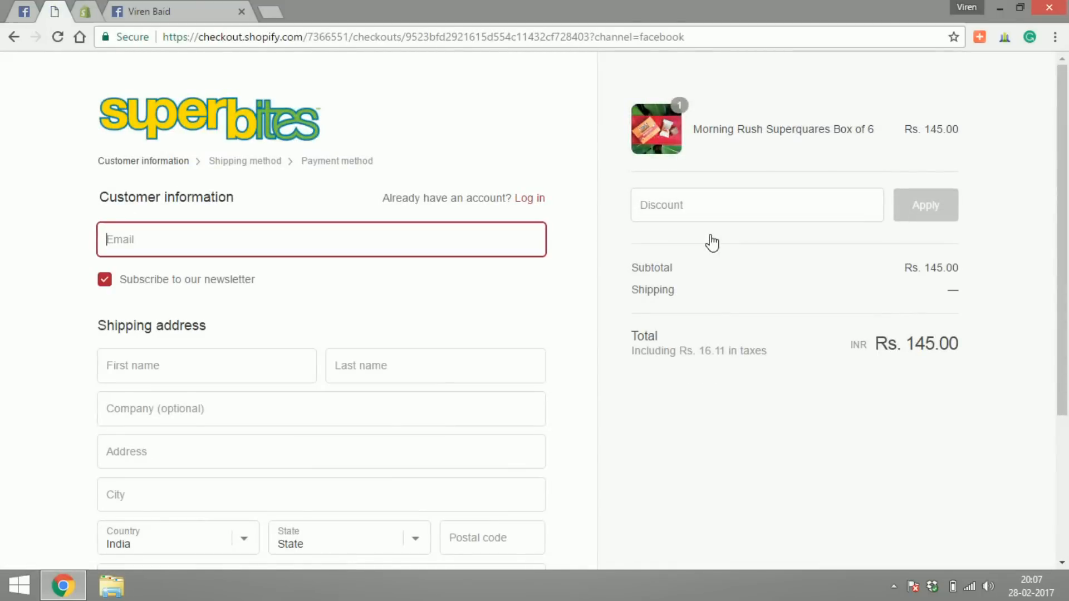
left_click(170, 11)
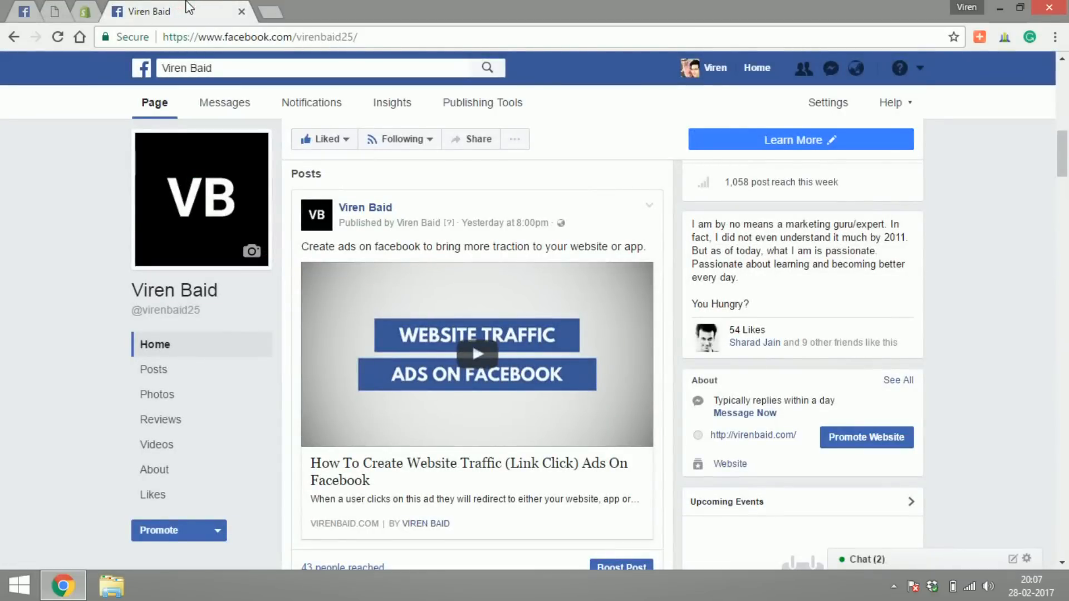
mouse_move(827, 103)
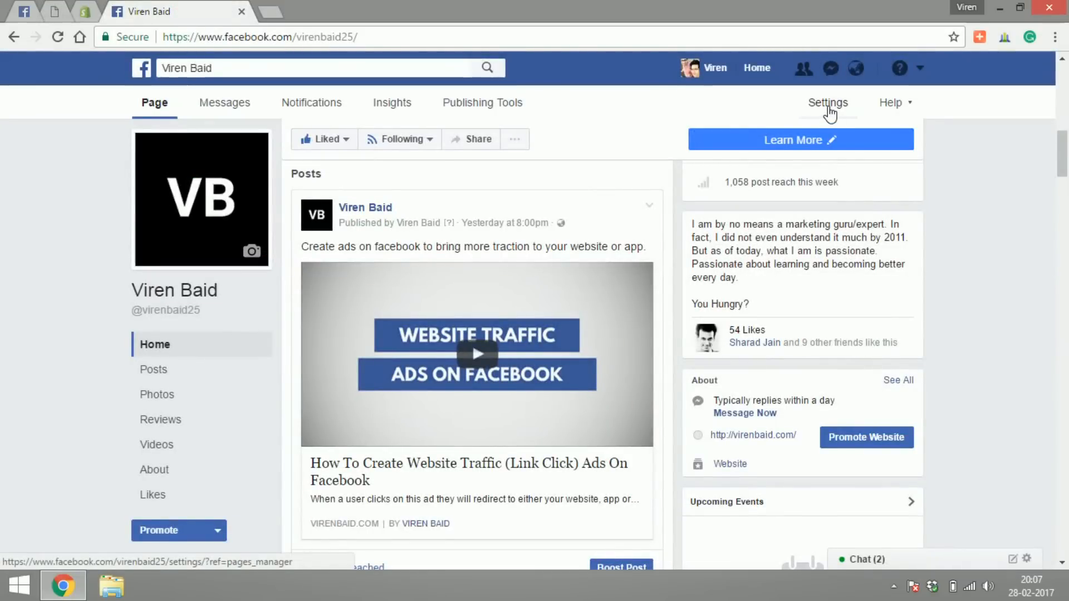
left_click(827, 103)
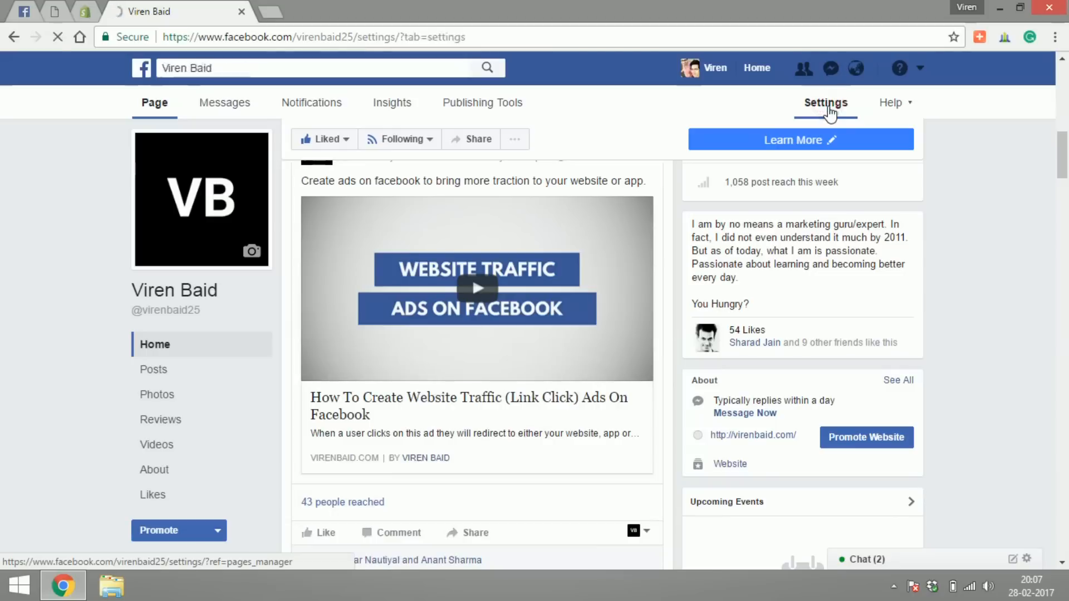
left_click(825, 103)
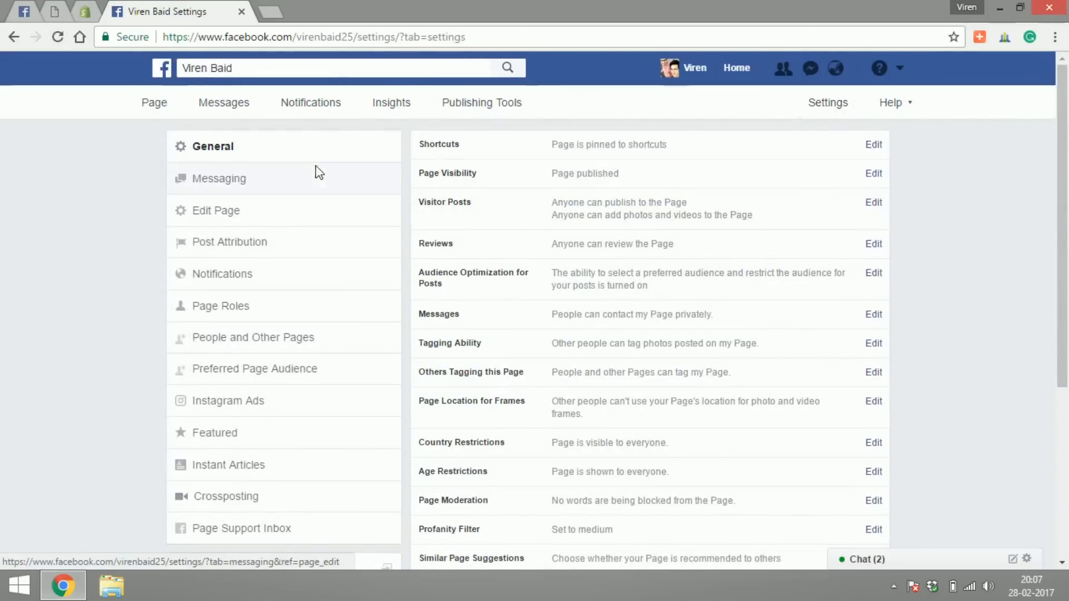
left_click(215, 211)
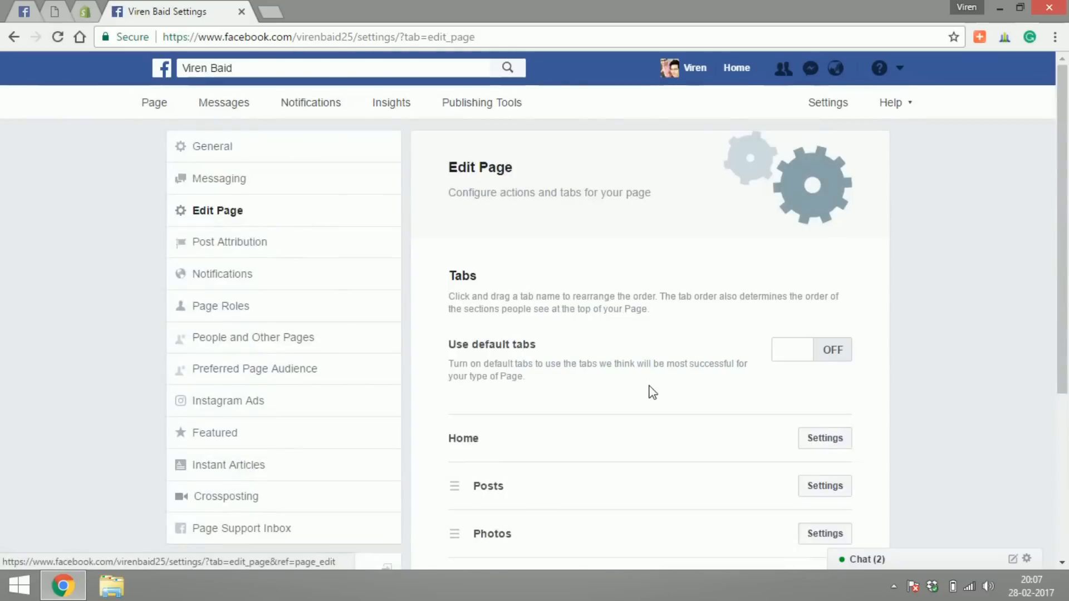
scroll("down", 3)
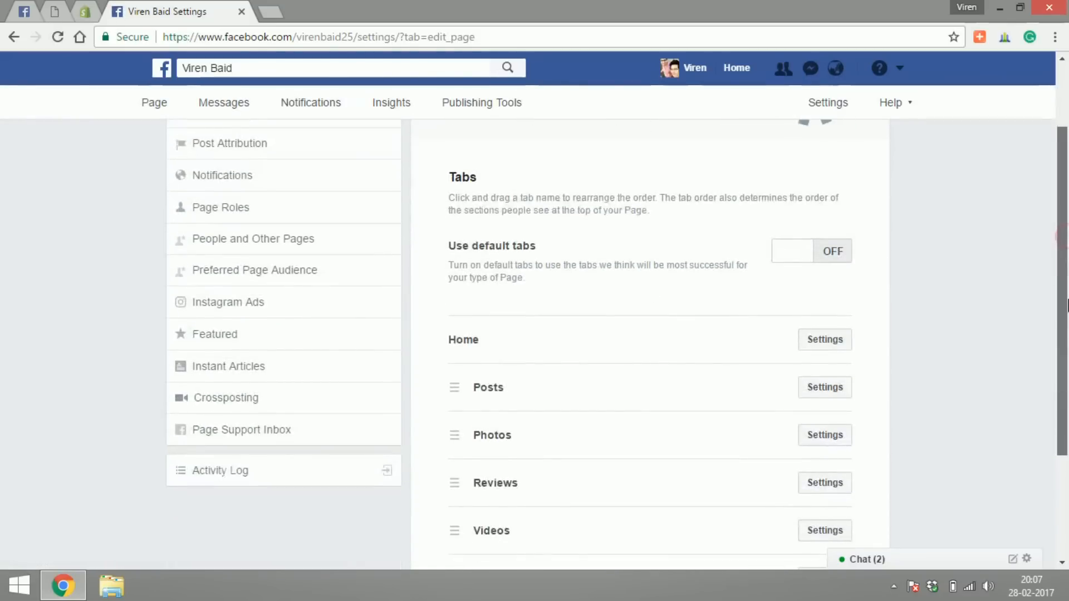
scroll("down", 3)
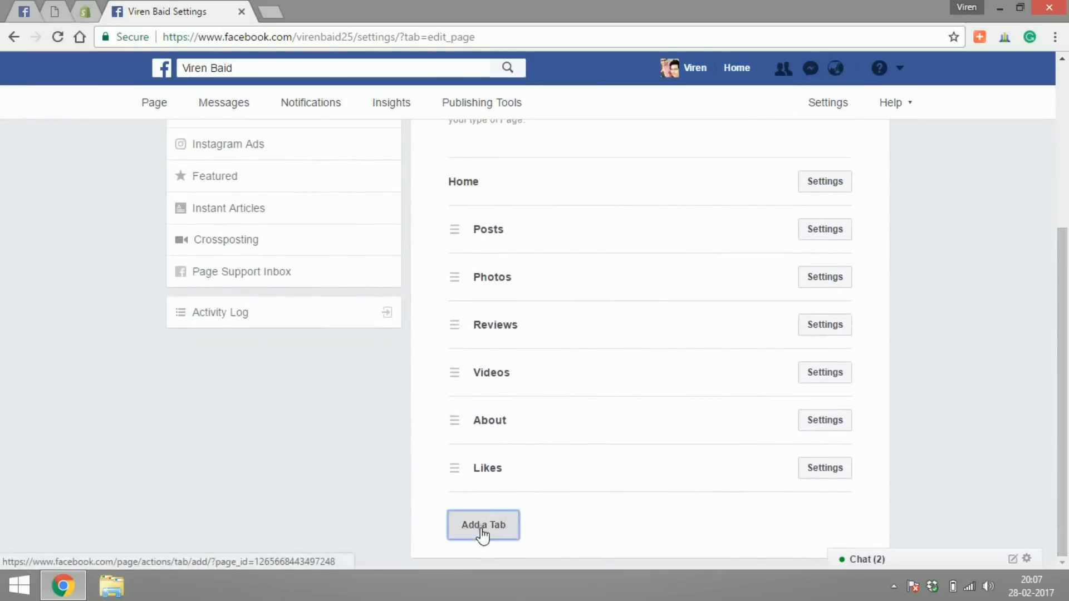
- Add the Shop tab to the Viren Baid page and return to the page
left_click(482, 524)
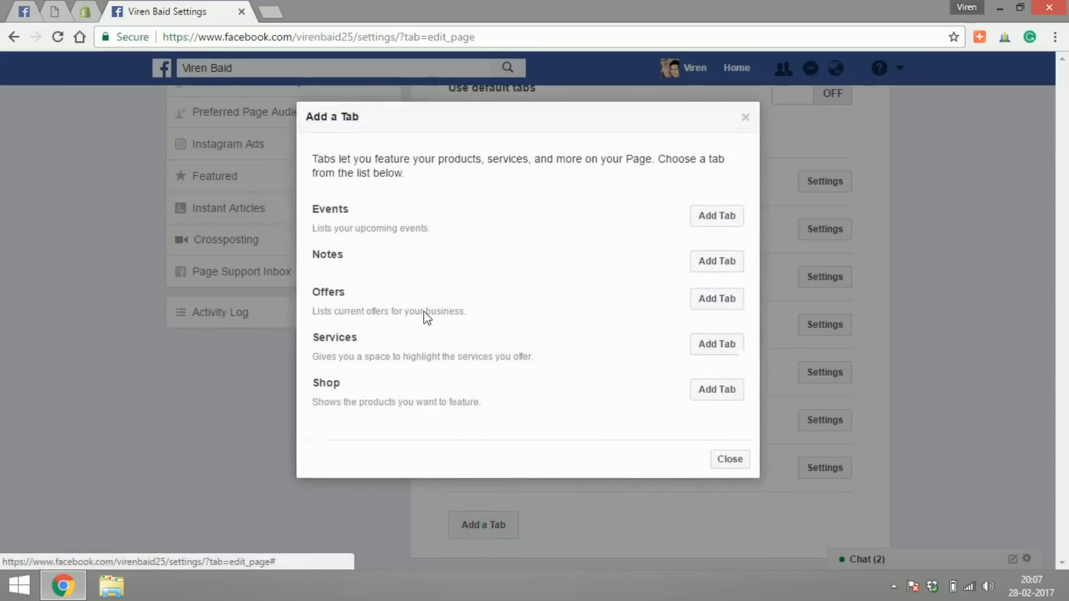
mouse_move(361, 254)
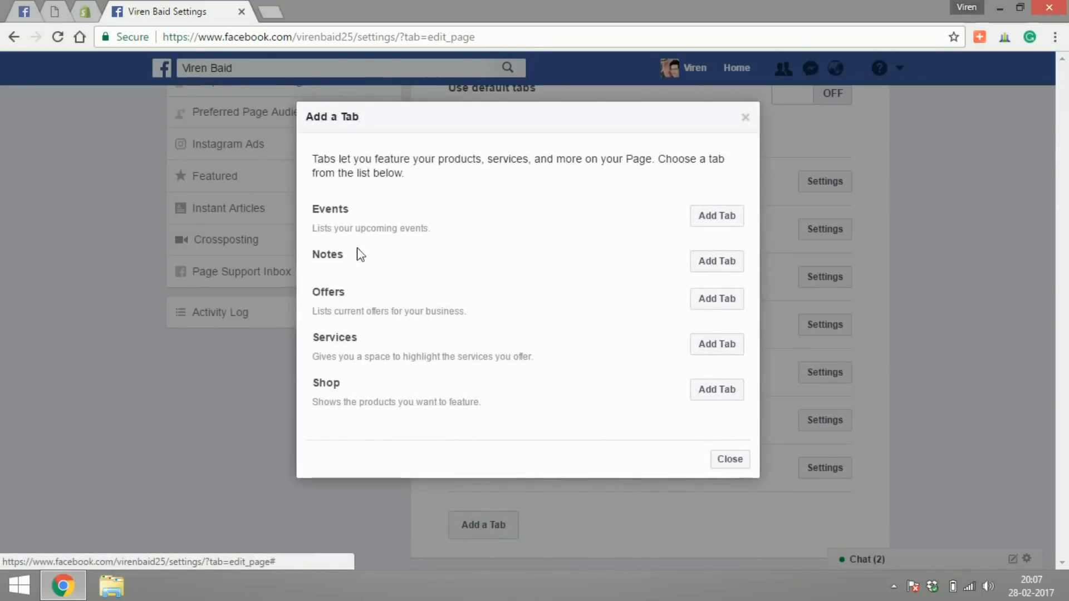
mouse_move(721, 404)
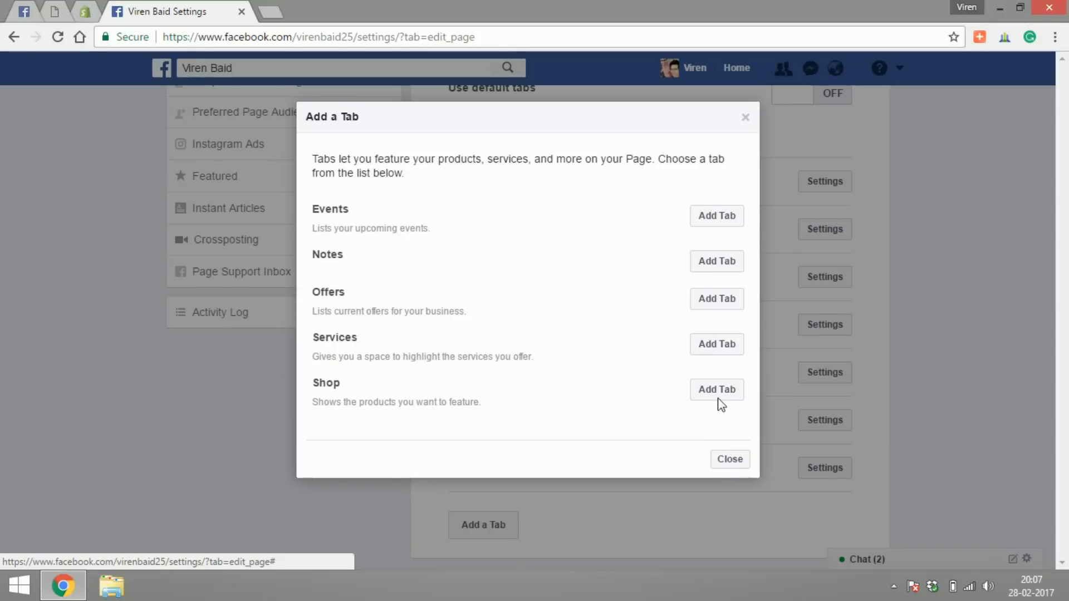
left_click(716, 389)
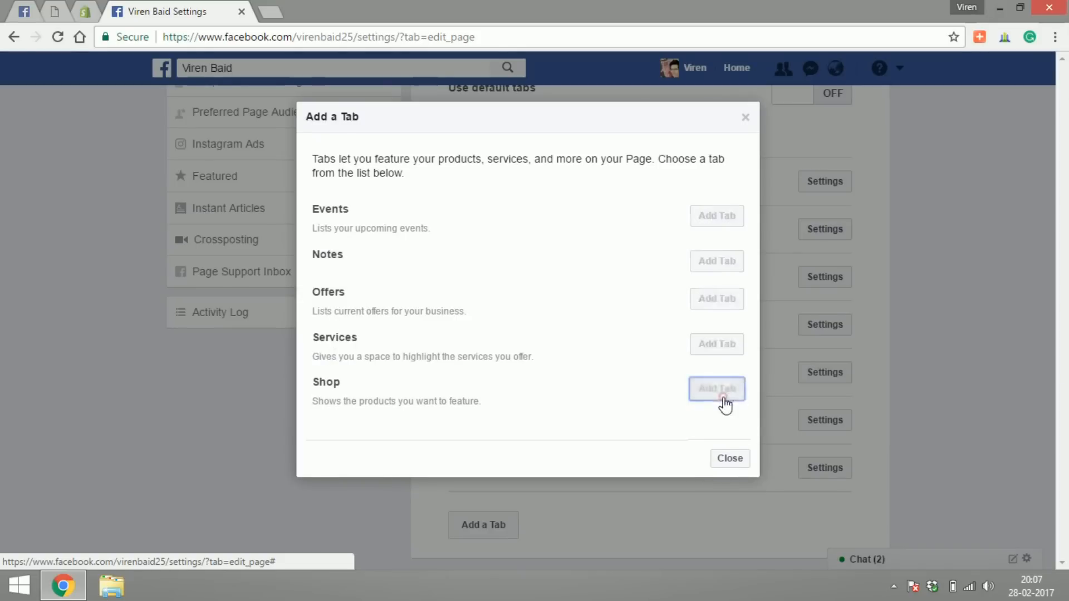
left_click(716, 388)
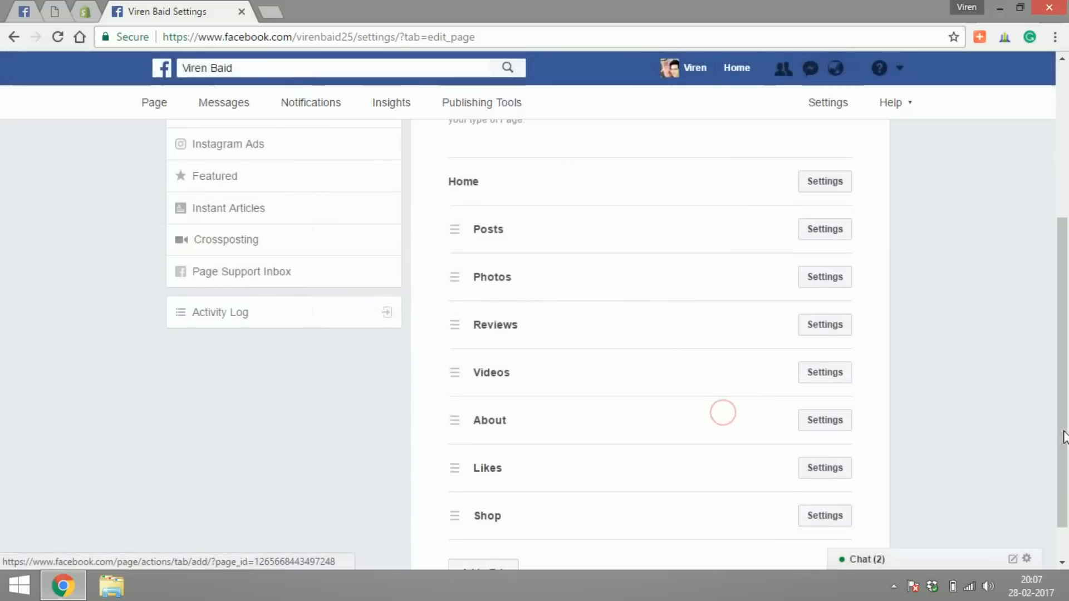
scroll("down", 3)
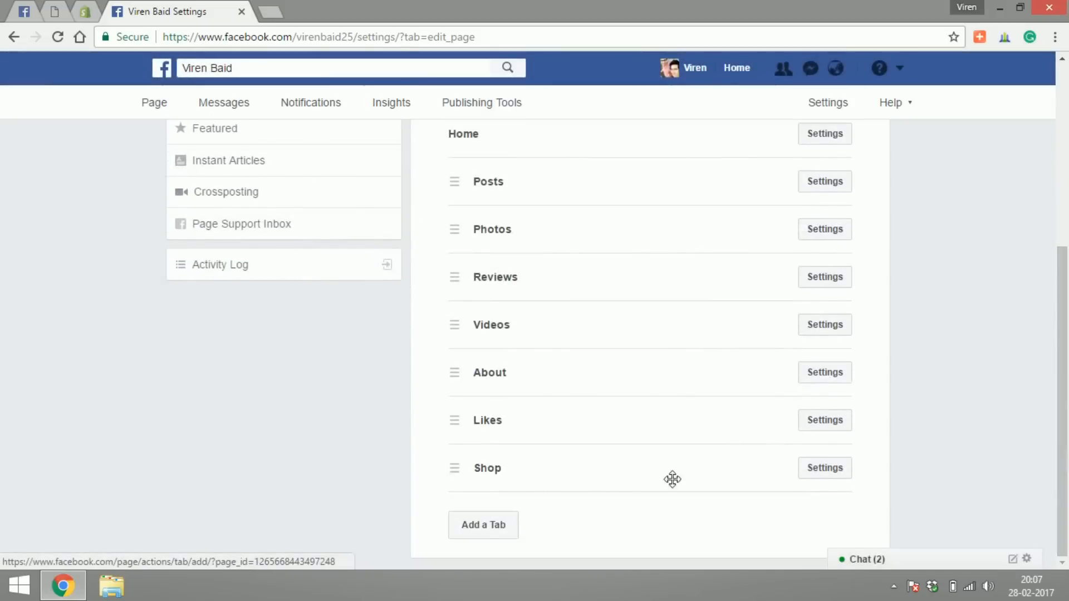
mouse_move(451, 466)
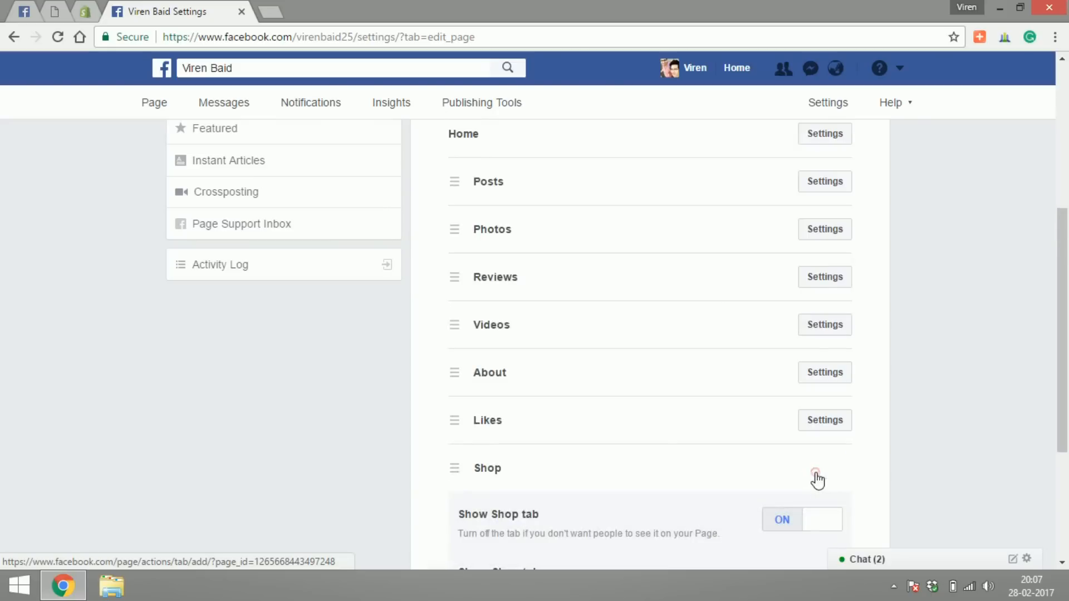
scroll("down", 3)
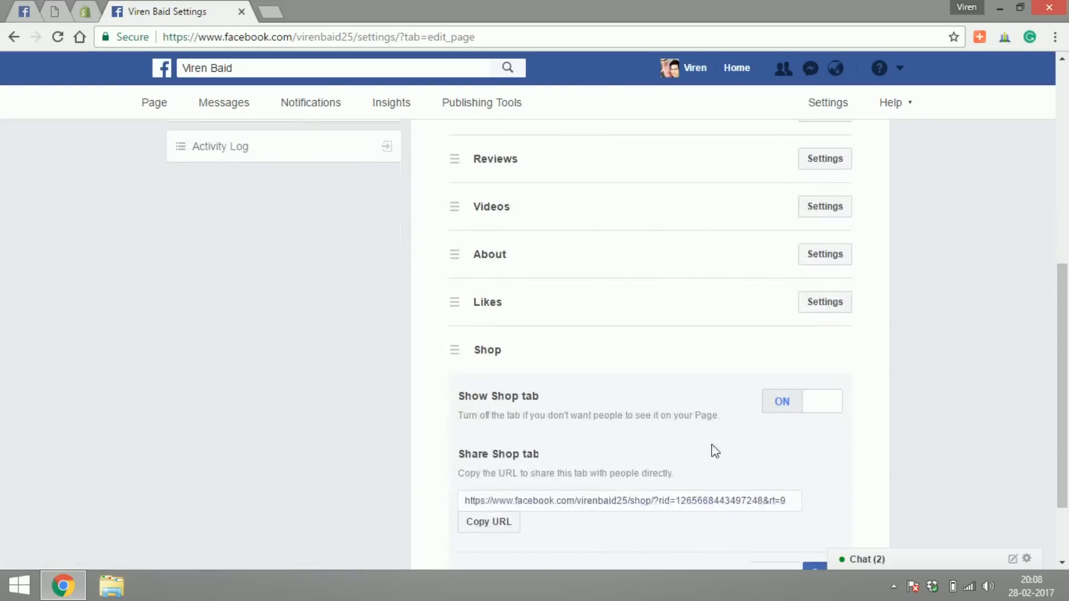
mouse_move(508, 539)
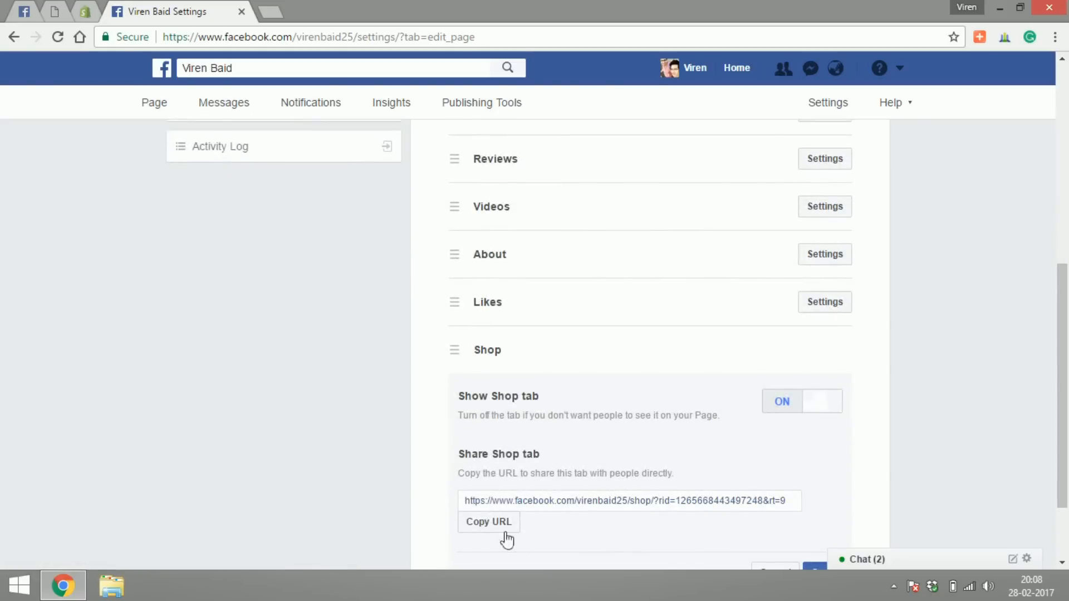
mouse_move(488, 521)
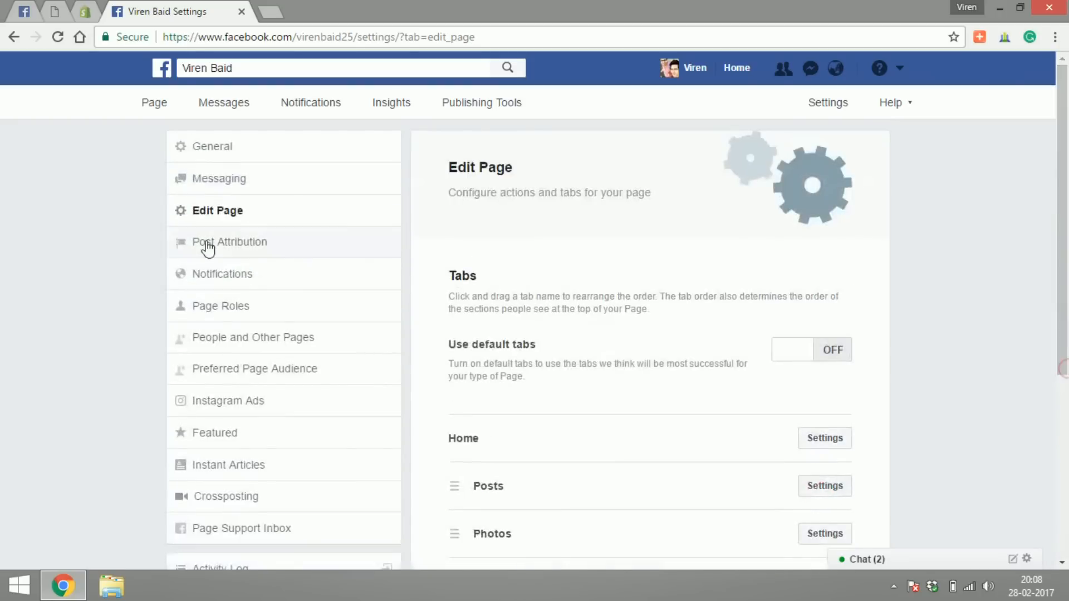
left_click(153, 103)
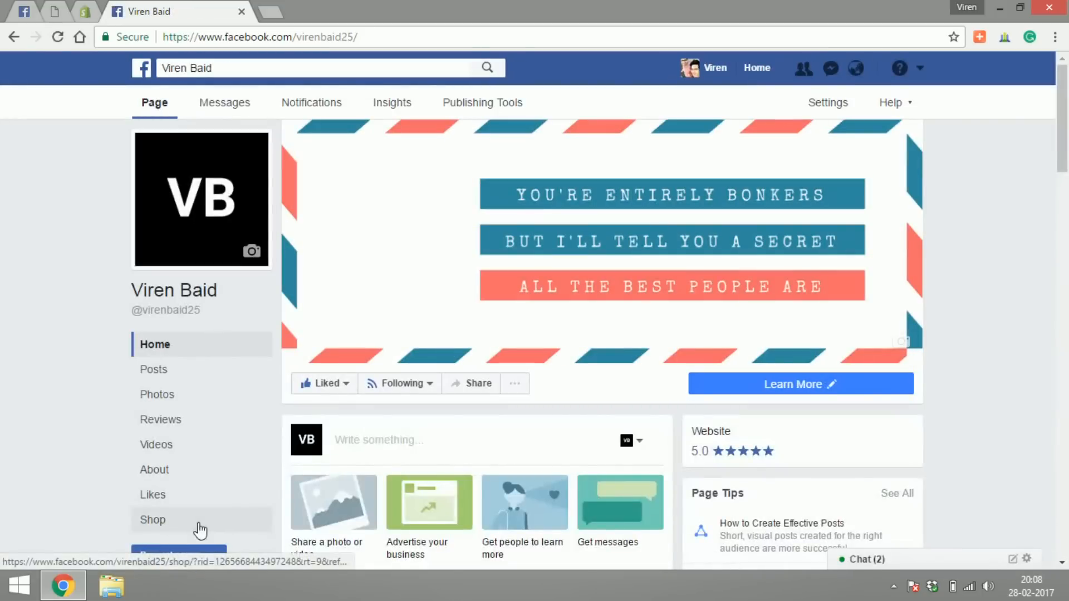
- Agree to the Merchant Terms and Policies in the Shop section and continue setup
left_click(153, 520)
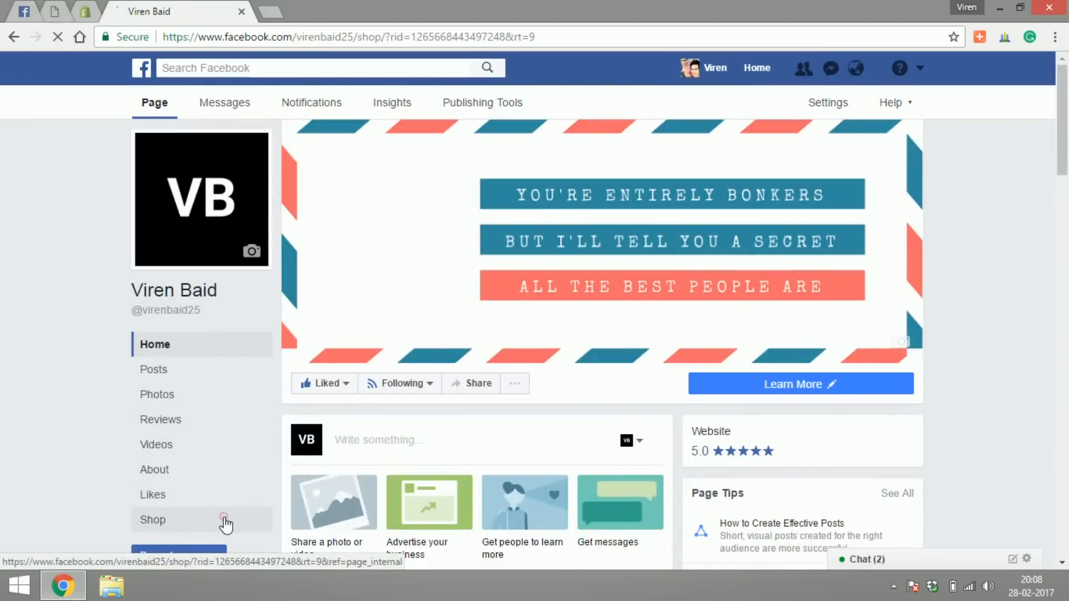
left_click(153, 520)
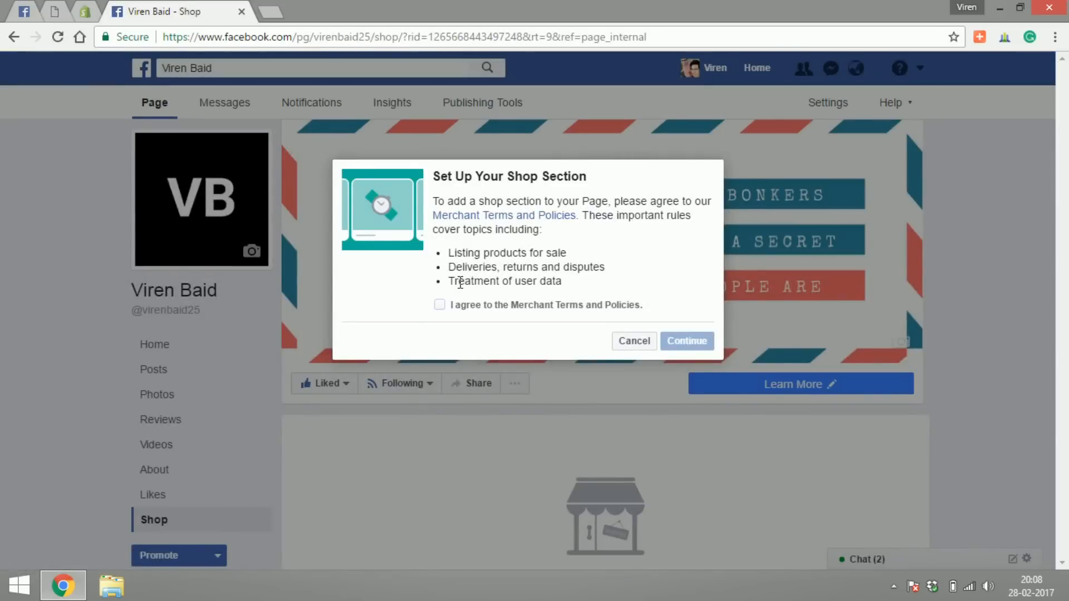
left_click(439, 305)
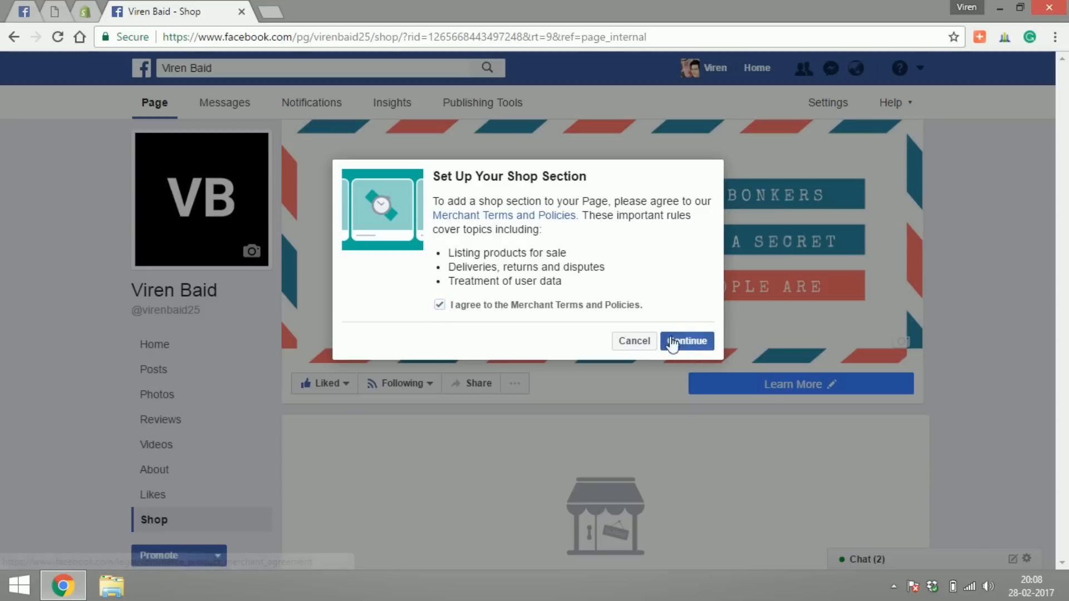
left_click(686, 340)
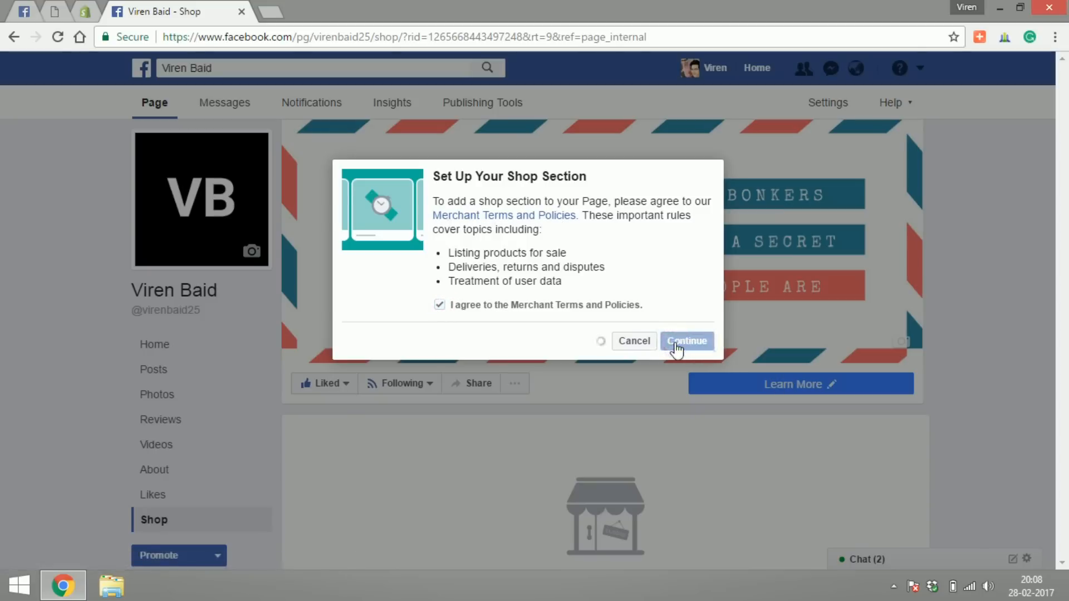
- Choose Check Out on Another Website and save Indian Rupee as the shop currency
left_click(686, 341)
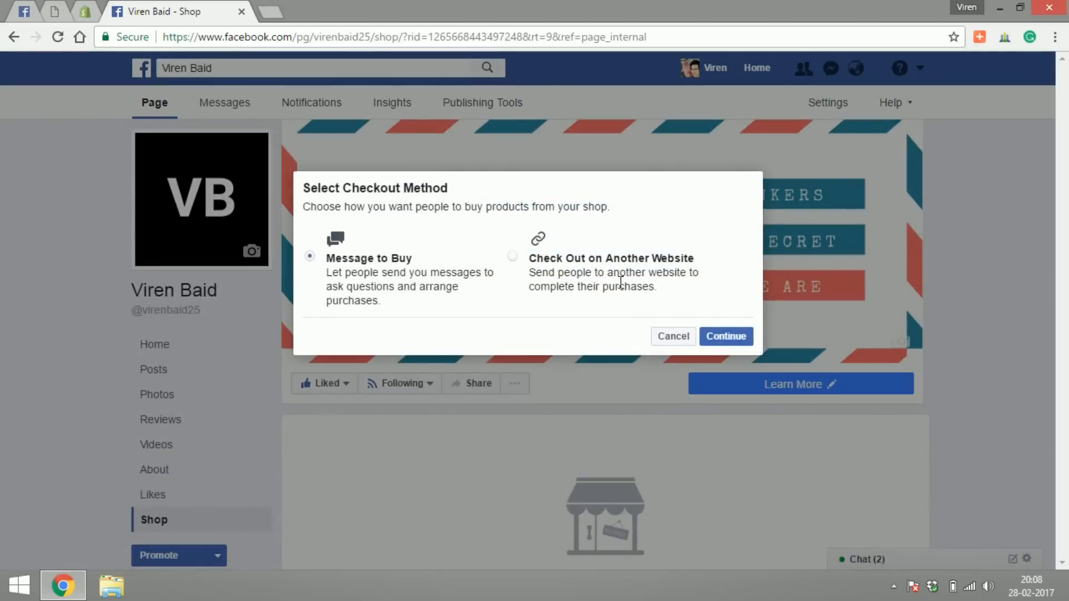
mouse_move(350, 258)
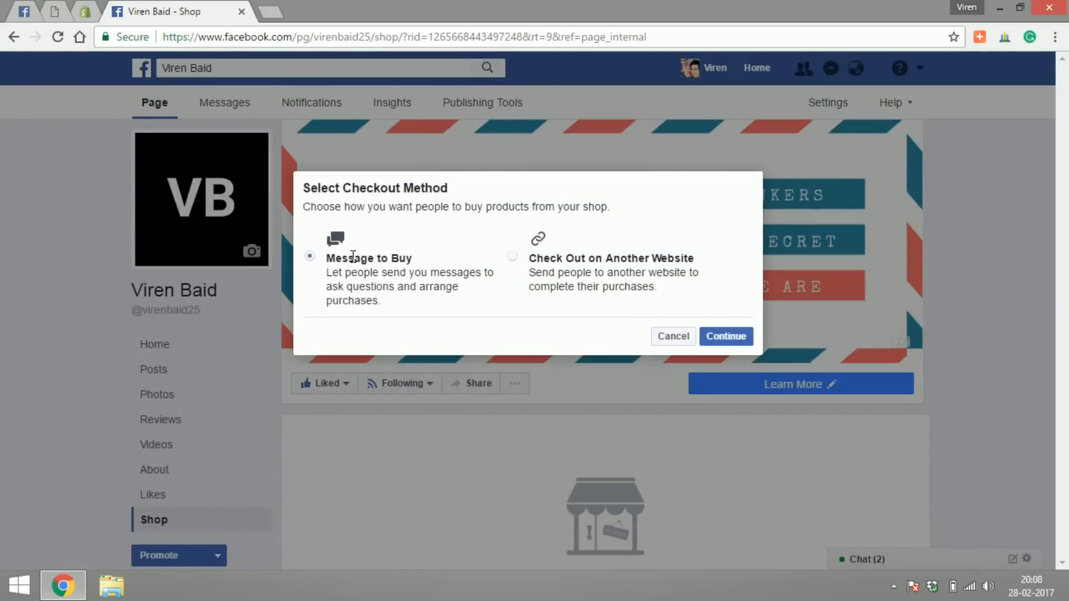
left_click(512, 256)
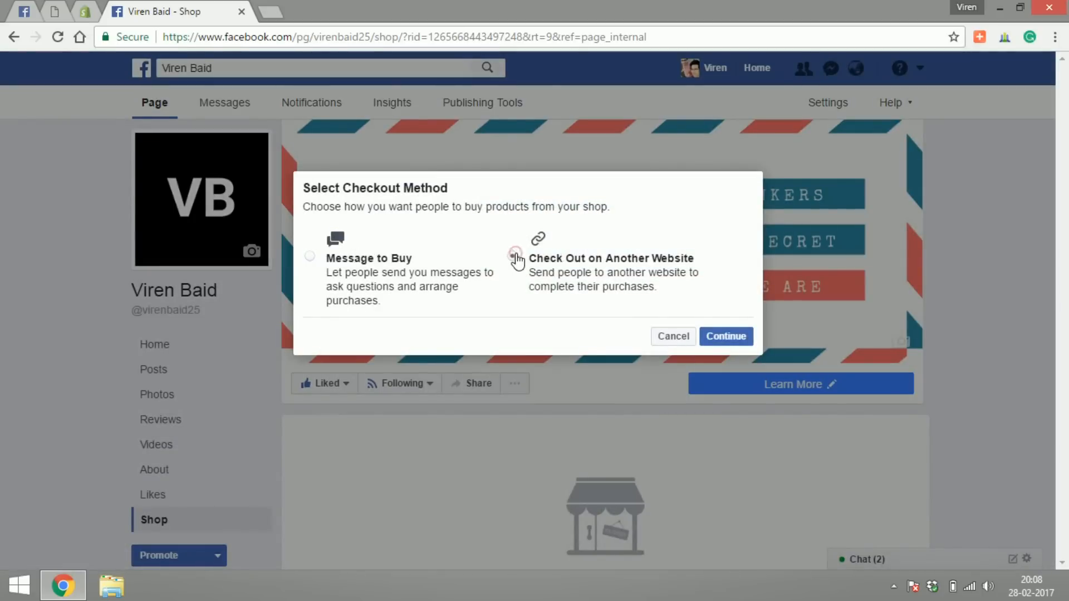
left_click(311, 261)
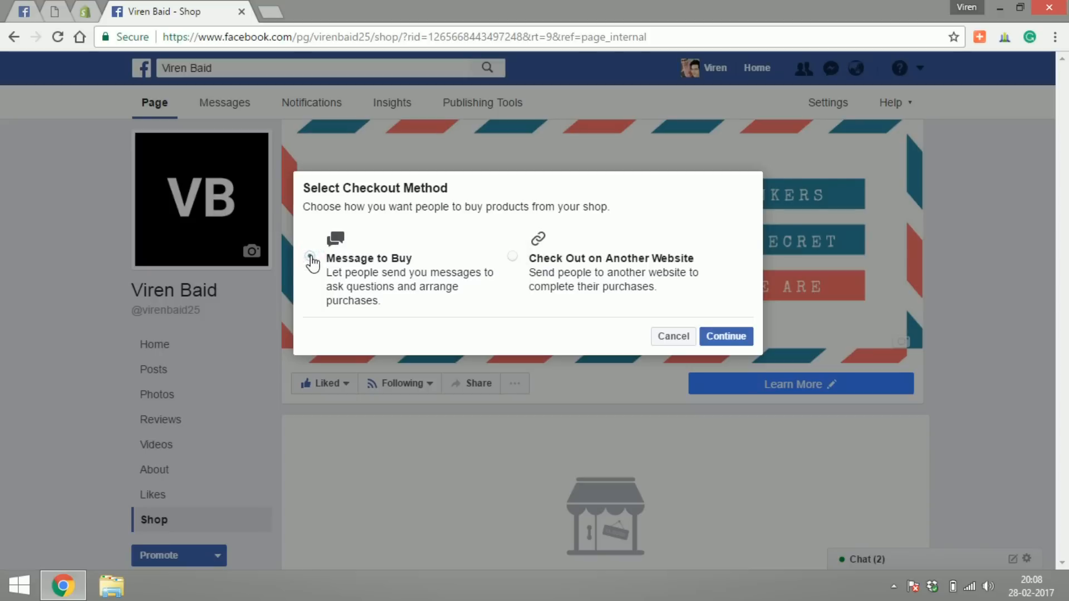
left_click(725, 336)
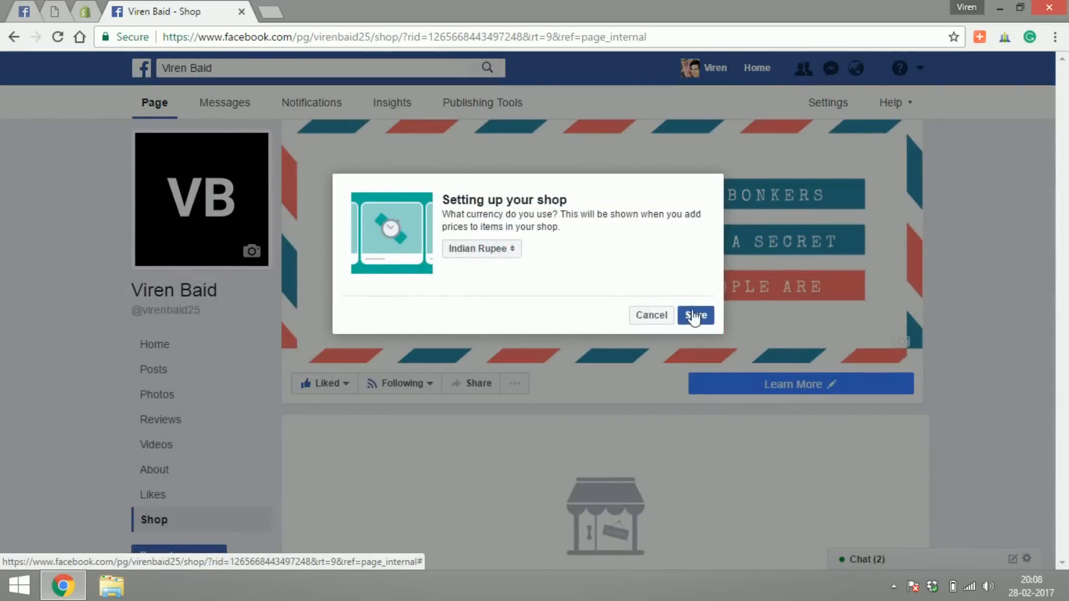
left_click(695, 315)
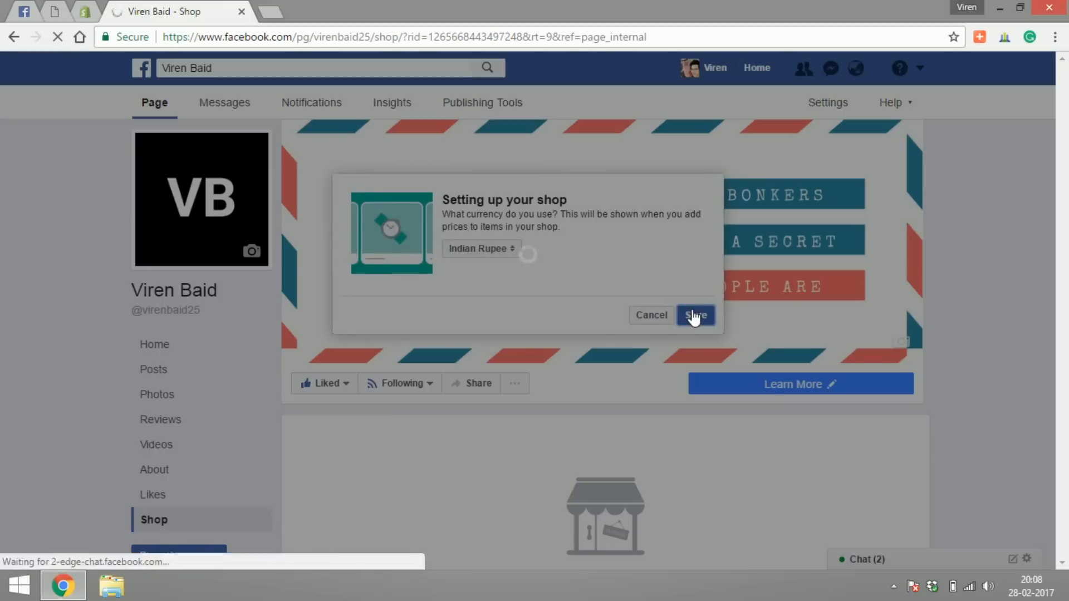
left_click(695, 315)
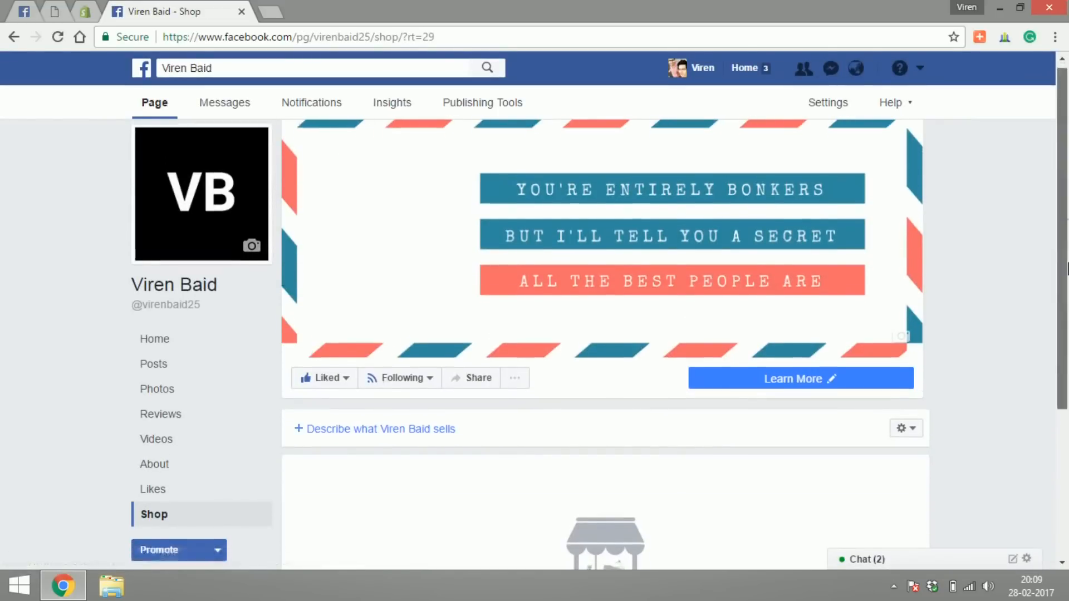
- Start adding a product and try the Price field and on-sale toggle without entering values
scroll("down", 3)
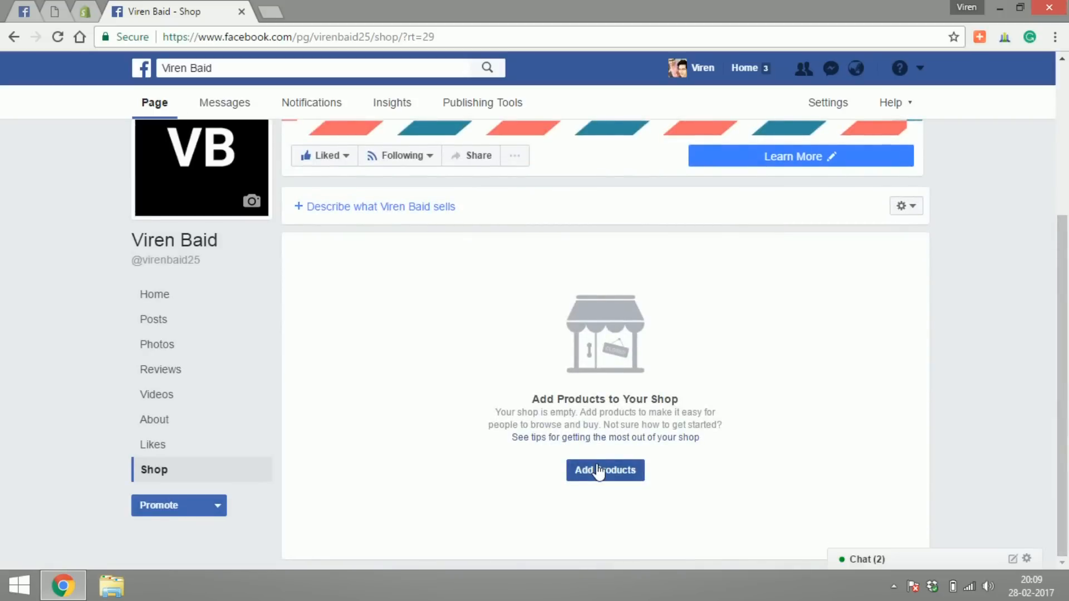
left_click(603, 470)
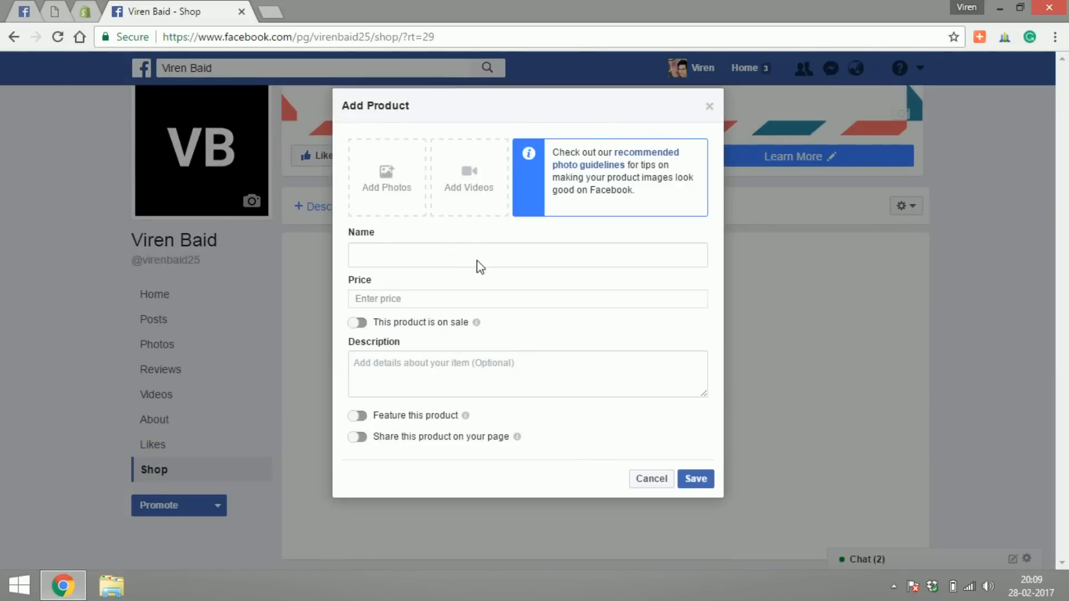
mouse_move(550, 269)
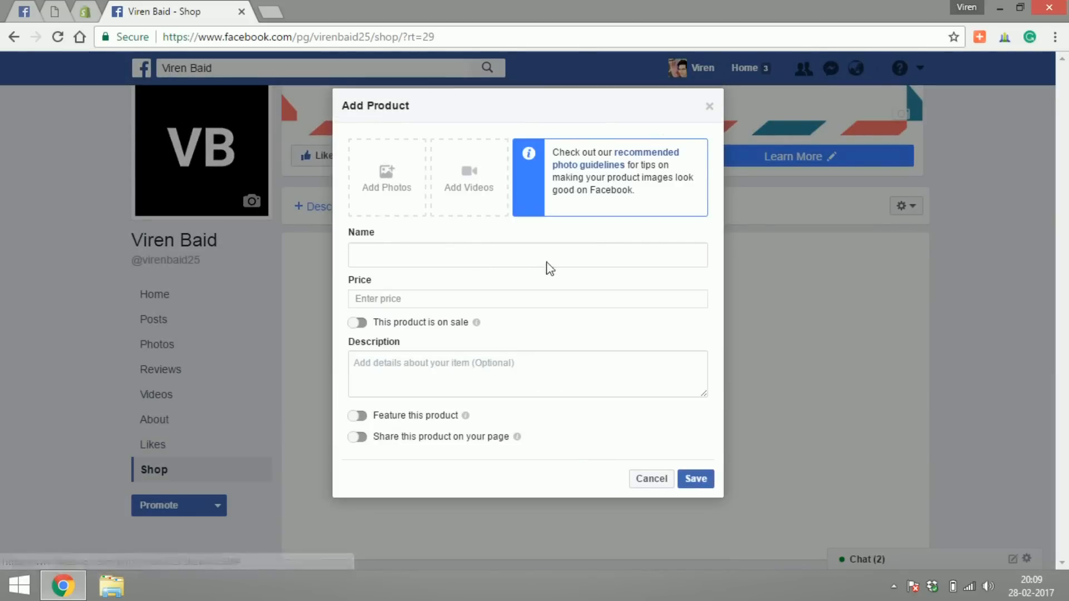
mouse_move(469, 183)
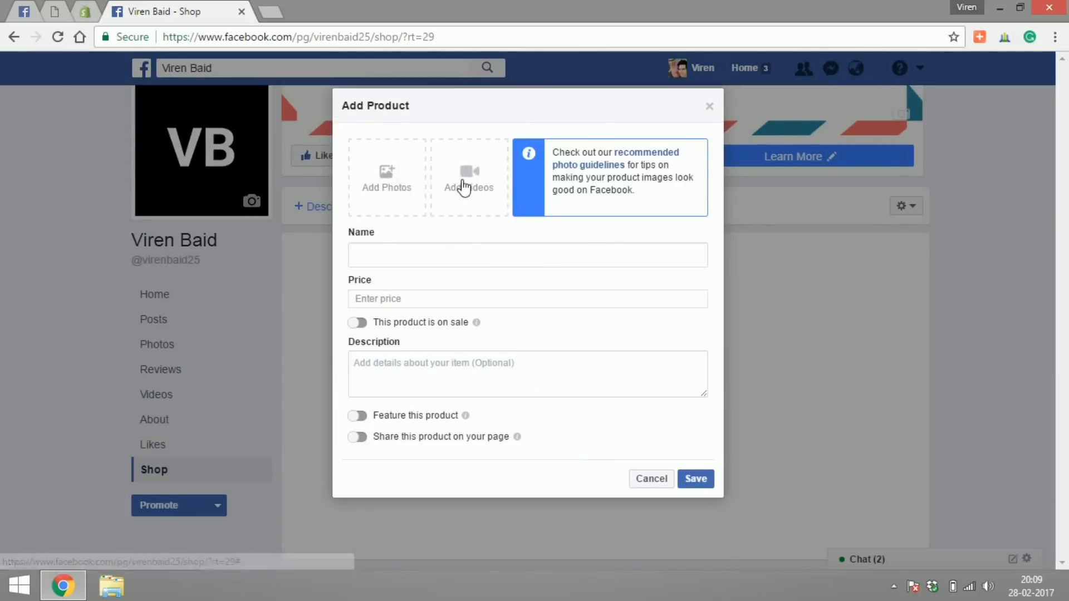
mouse_move(588, 165)
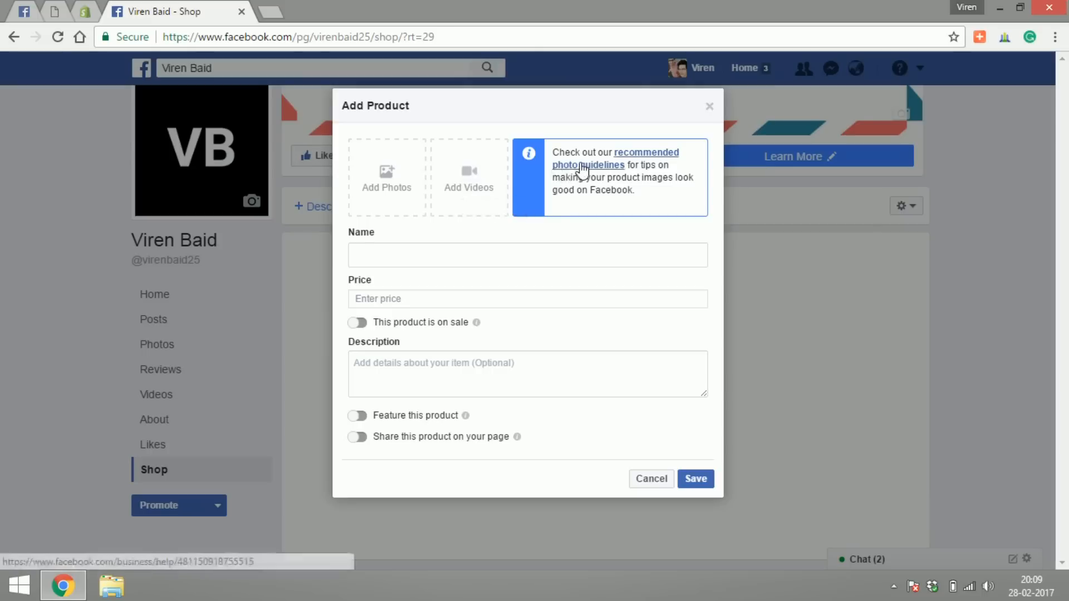
mouse_move(418, 288)
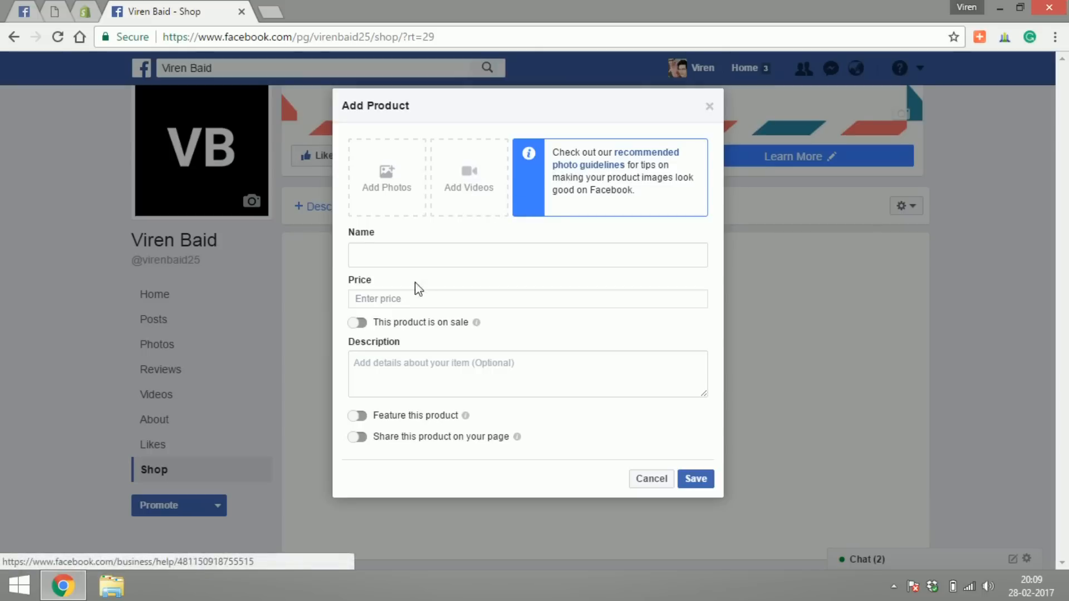
left_click(526, 298)
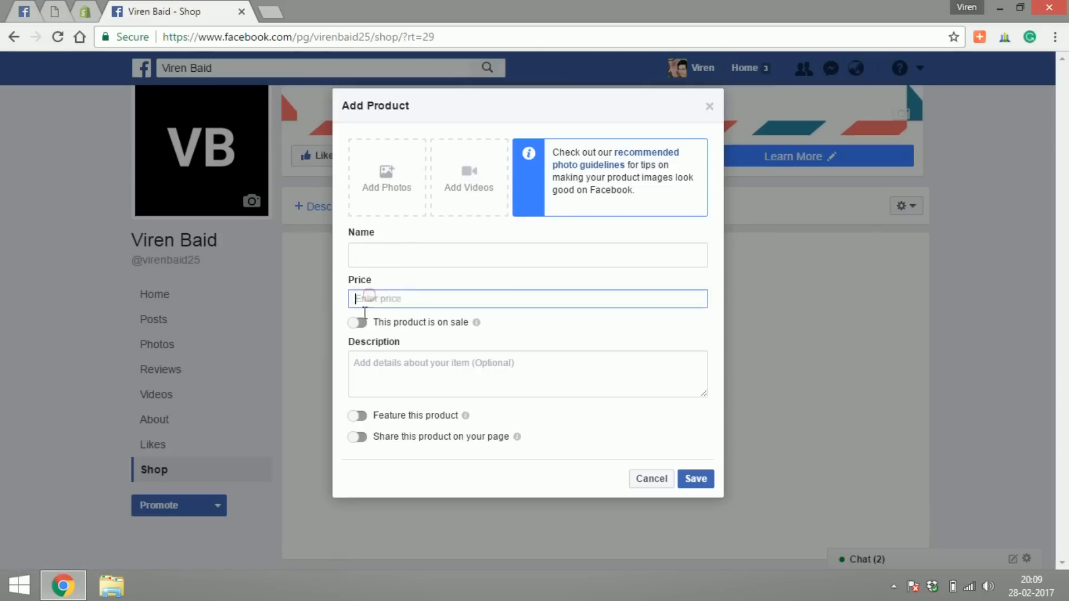
left_click(357, 323)
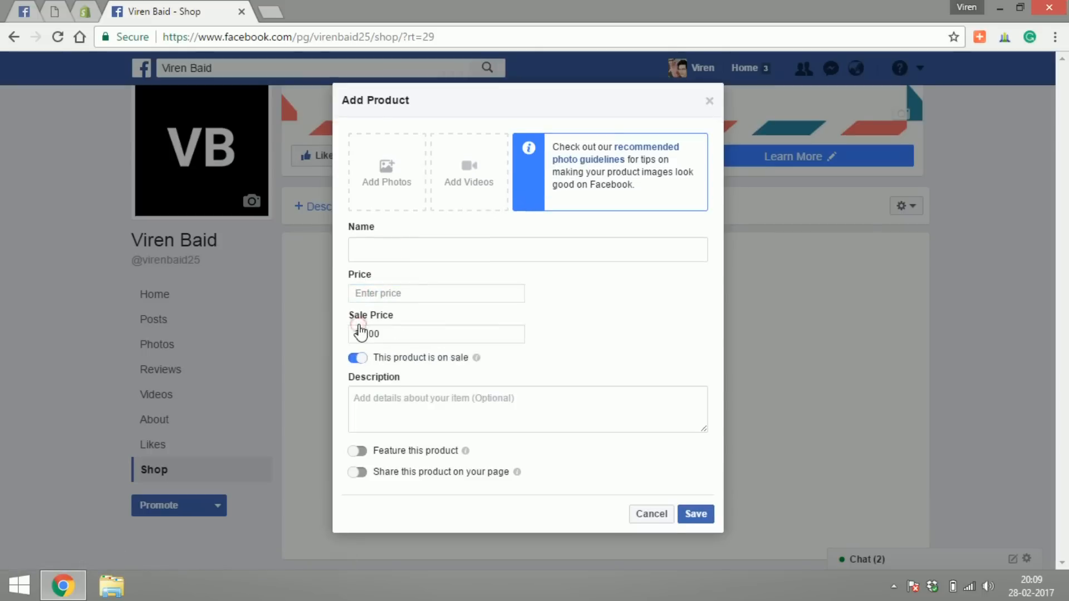
left_click(437, 333)
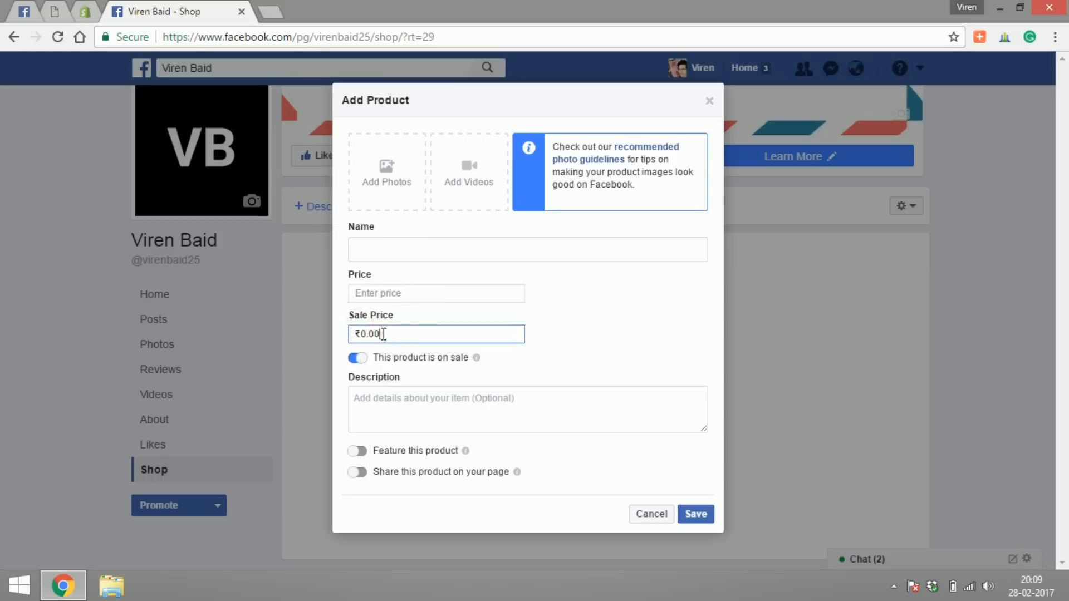
left_click(357, 357)
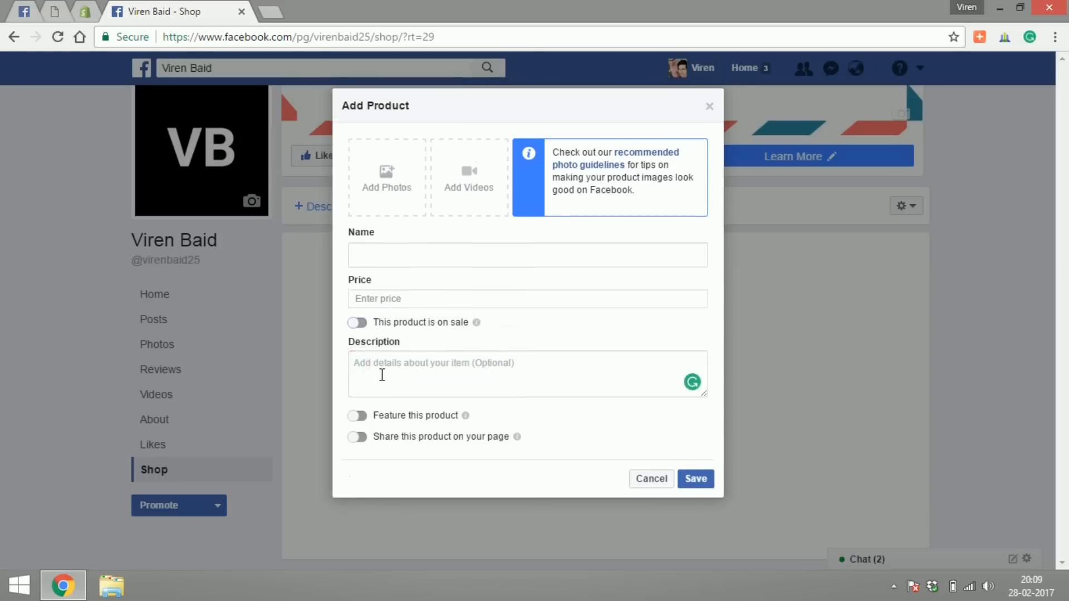
mouse_move(360, 415)
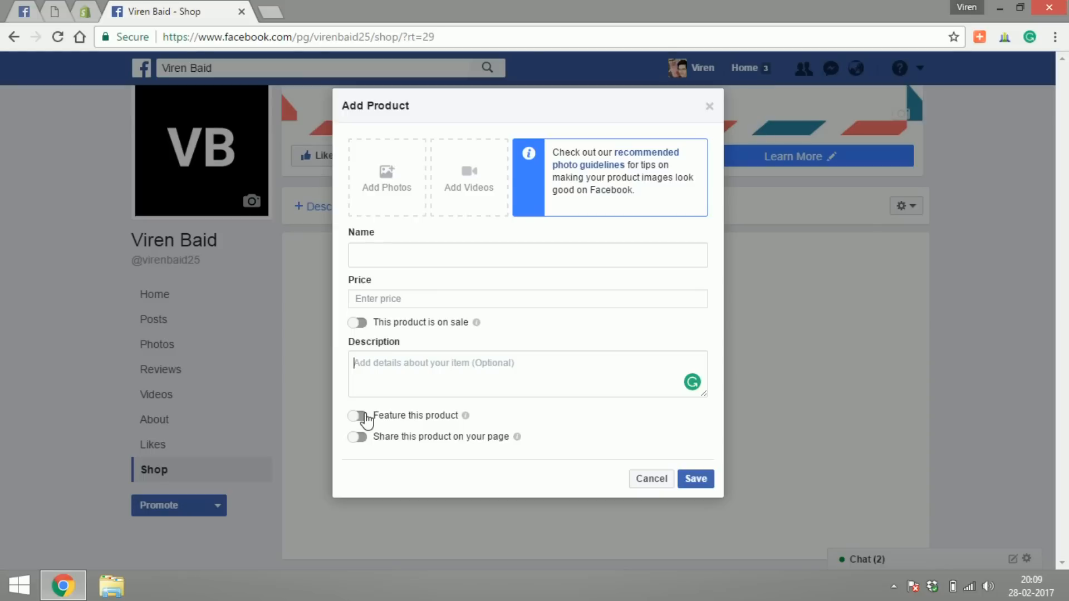
mouse_move(369, 444)
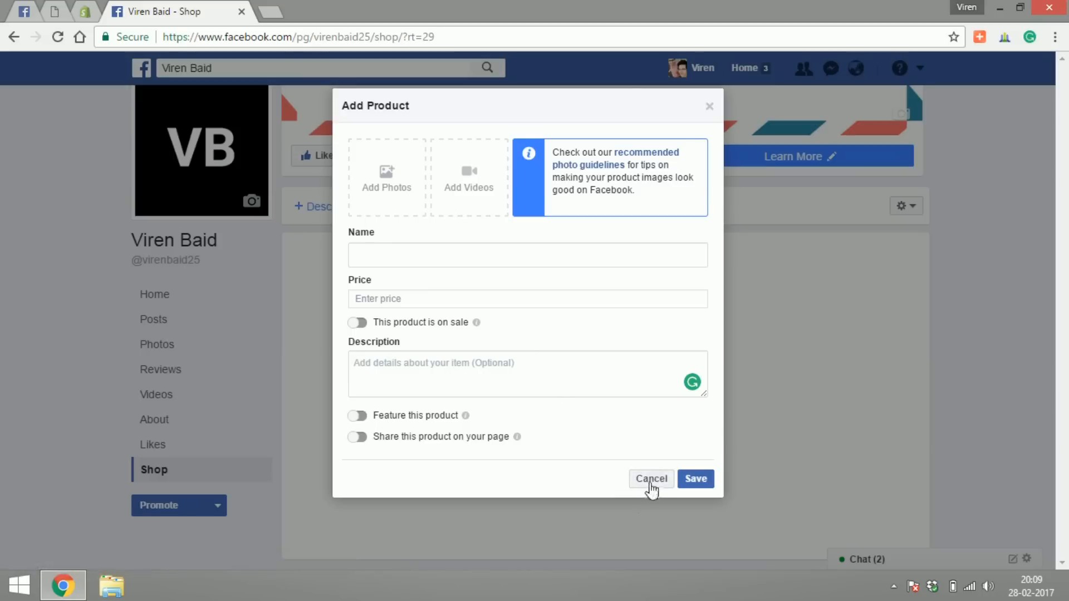
- Discard the product form, delete the shop section and reopen the page's Shop
left_click(651, 479)
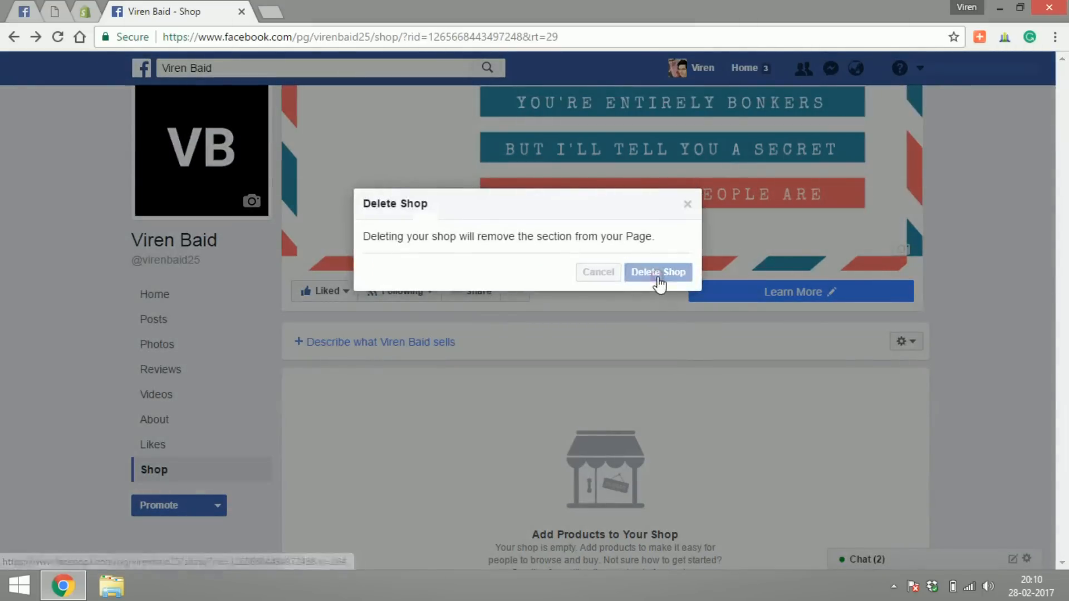
left_click(657, 271)
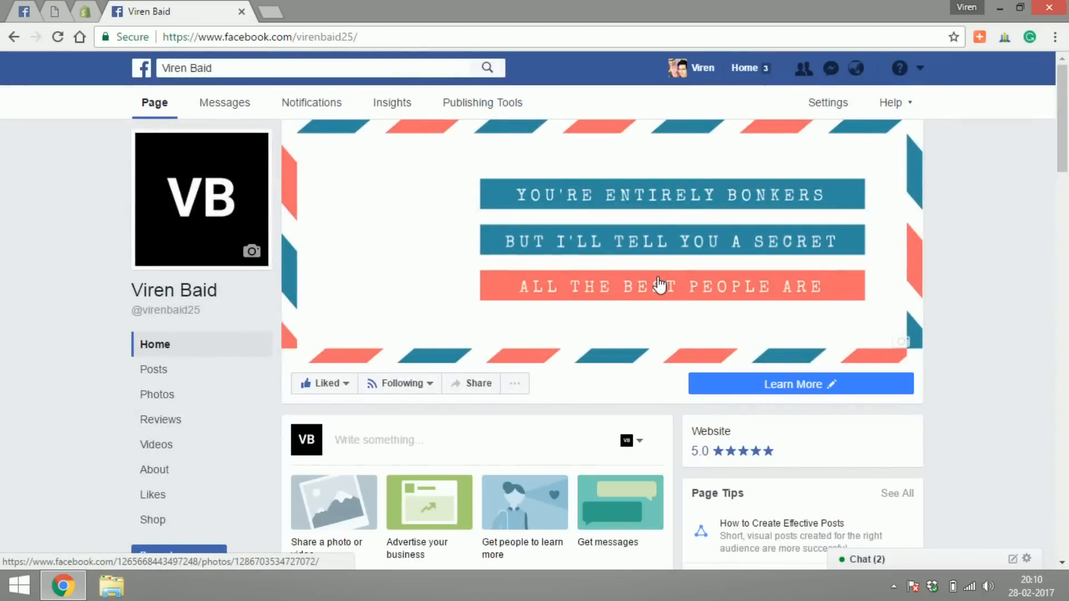
mouse_move(152, 520)
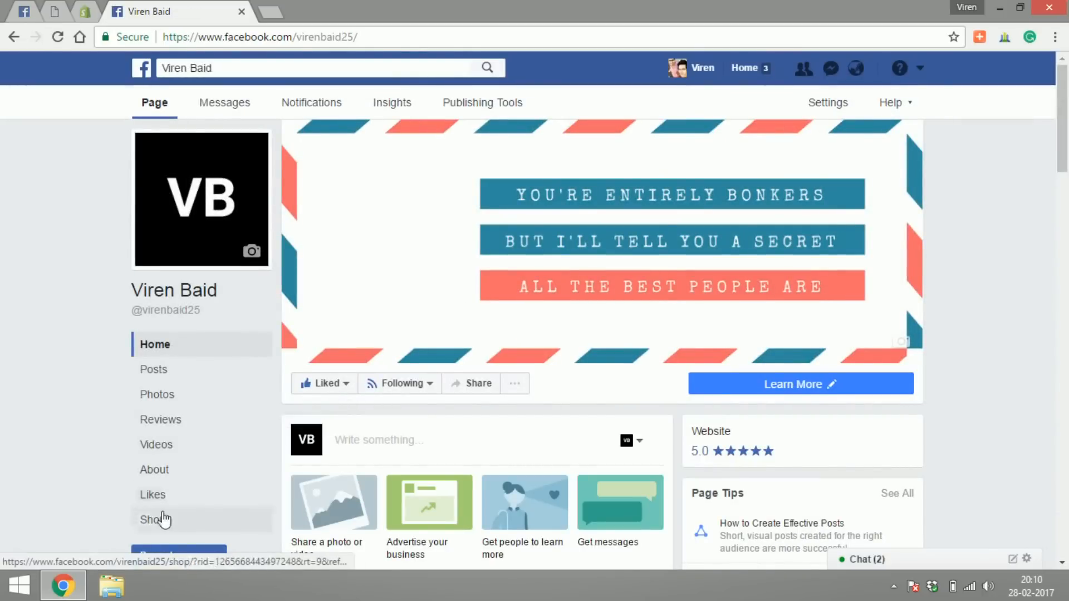
left_click(154, 520)
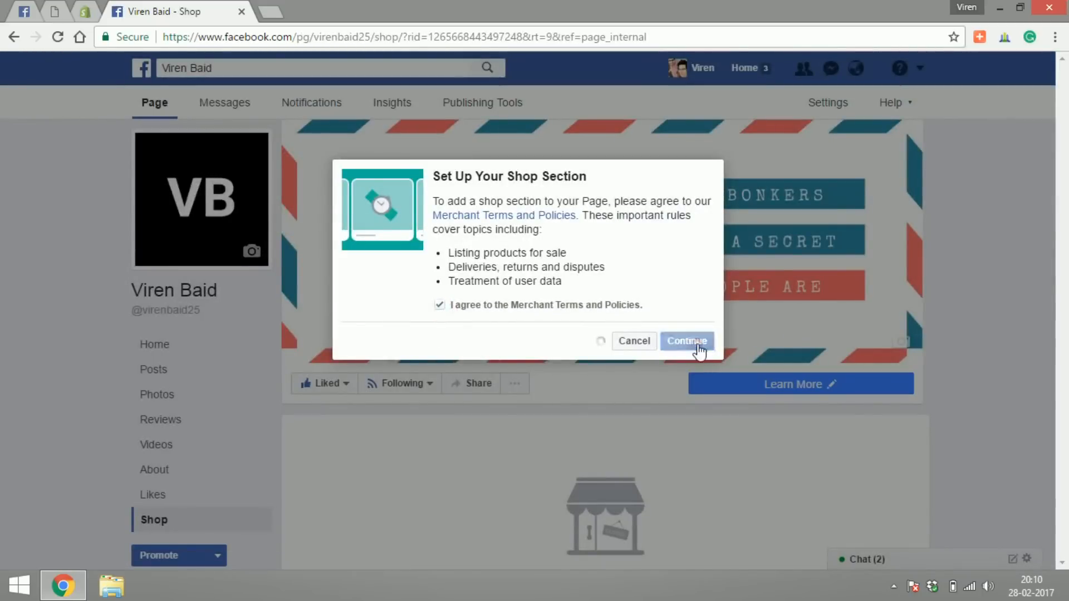
- Set the shop up again with Check Out on Another Website and Indian Rupee currency
left_click(686, 340)
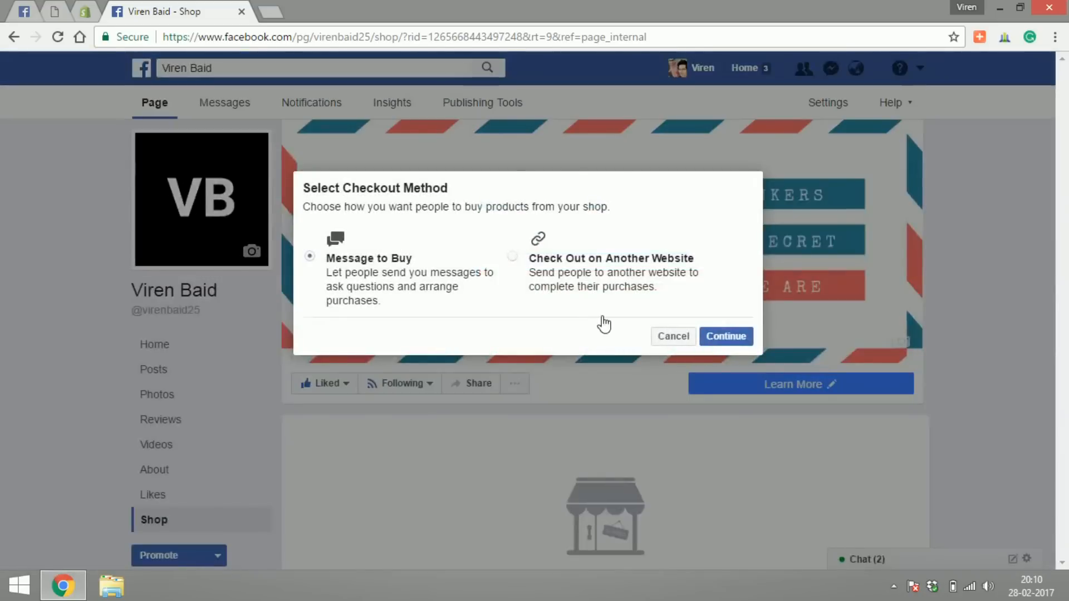
left_click(512, 256)
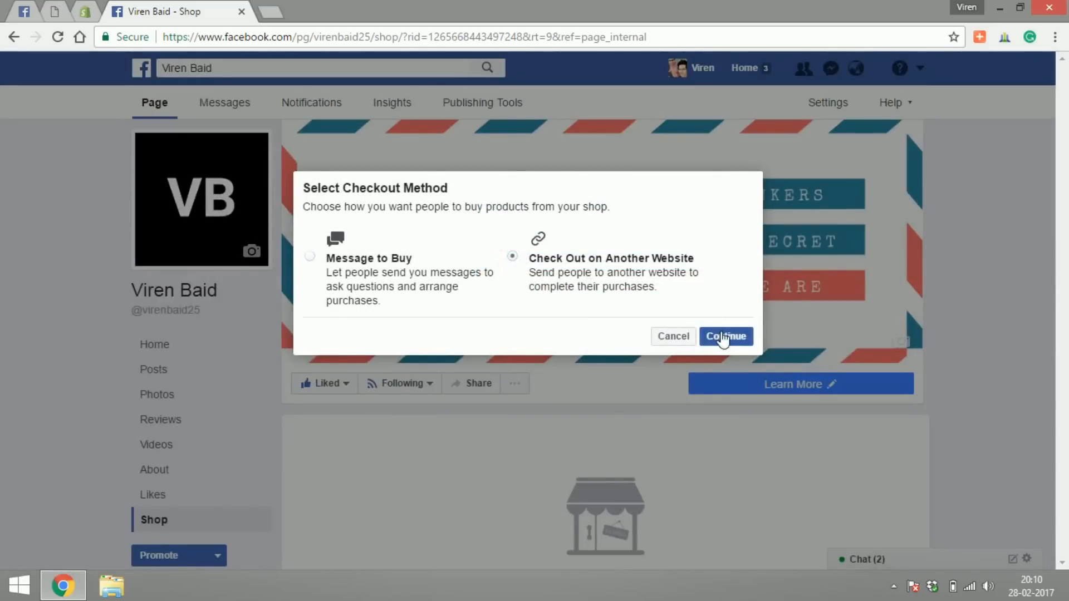
left_click(725, 337)
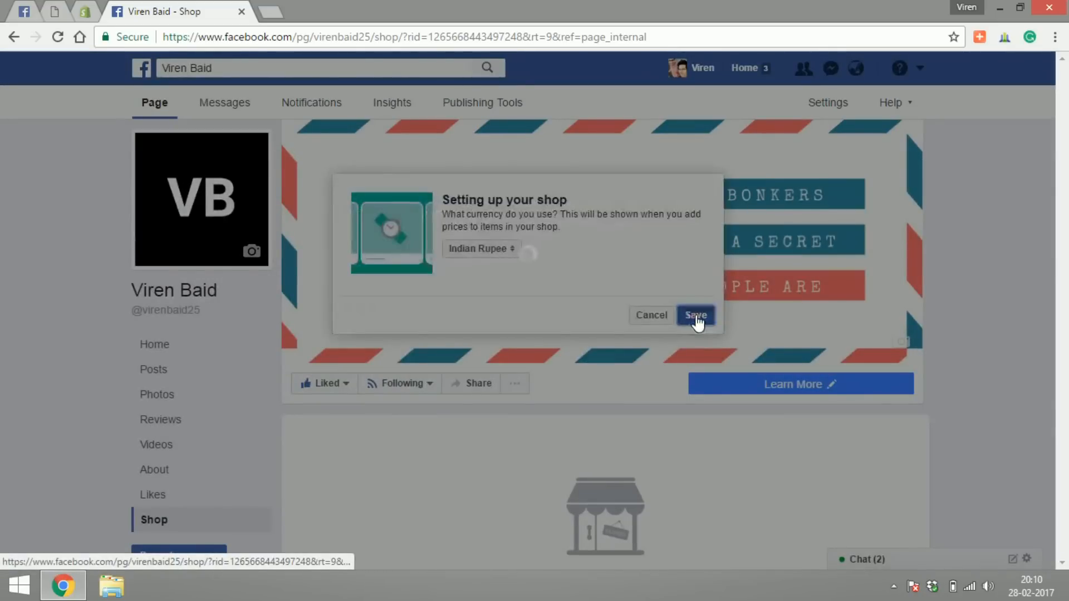
left_click(694, 315)
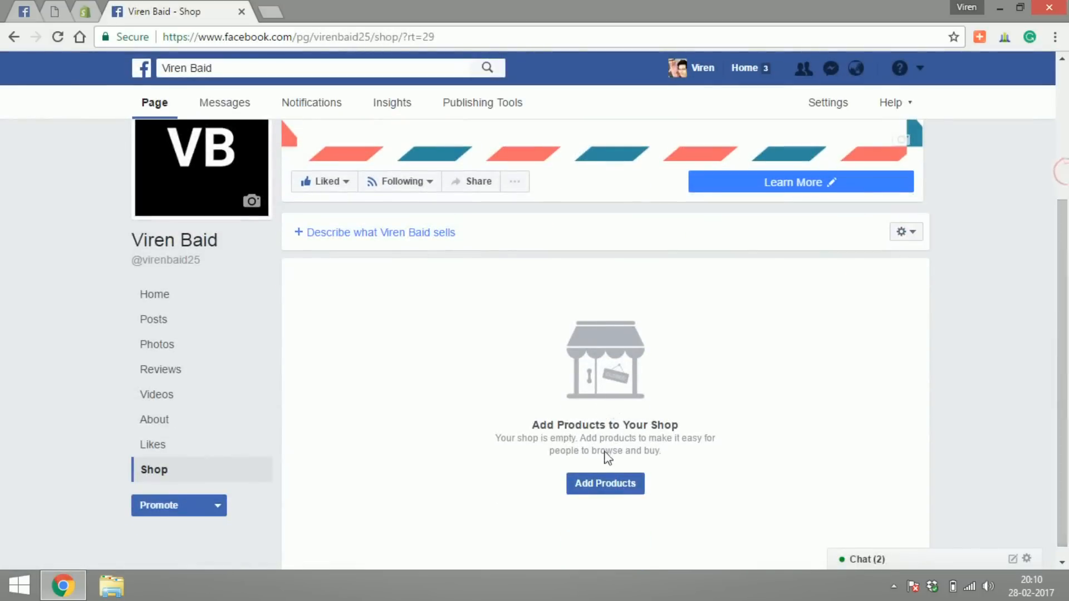
- Inspect the Add Product form's Checkout URL field, then cancel without adding a product
left_click(605, 483)
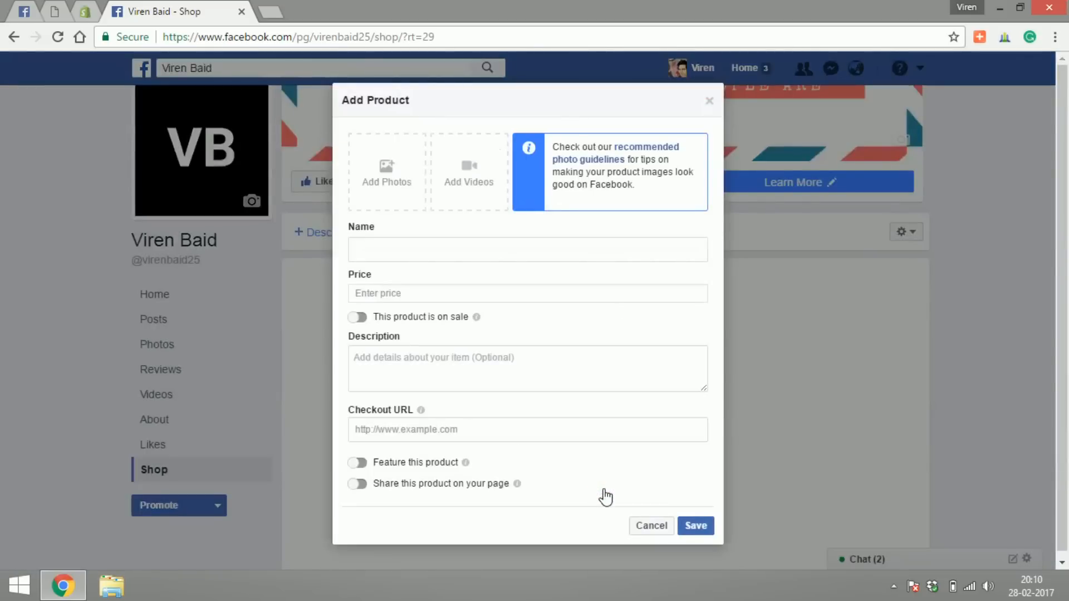
left_click(426, 430)
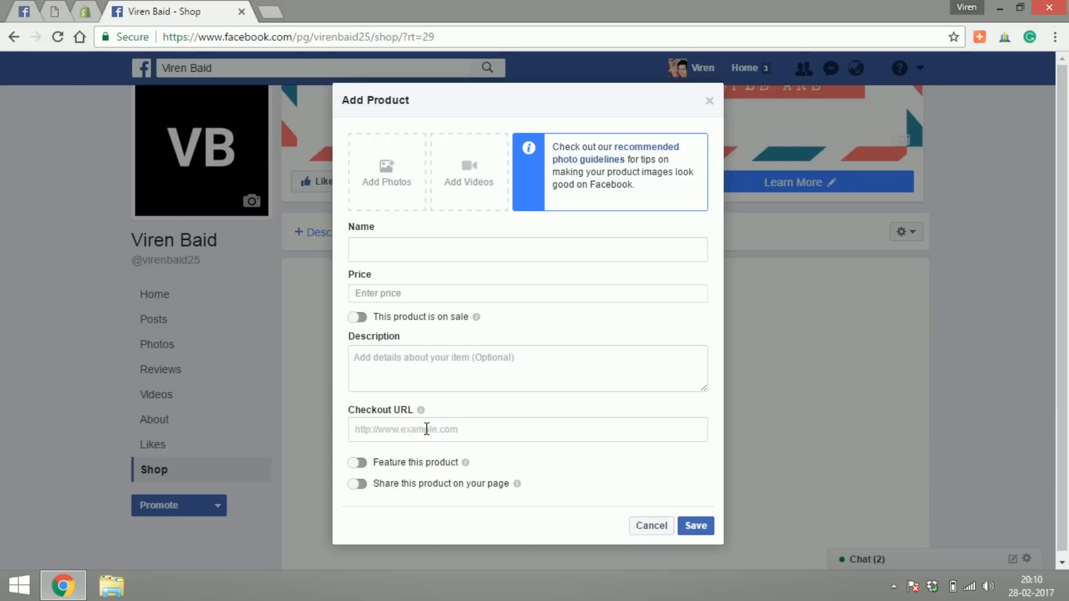
mouse_move(566, 453)
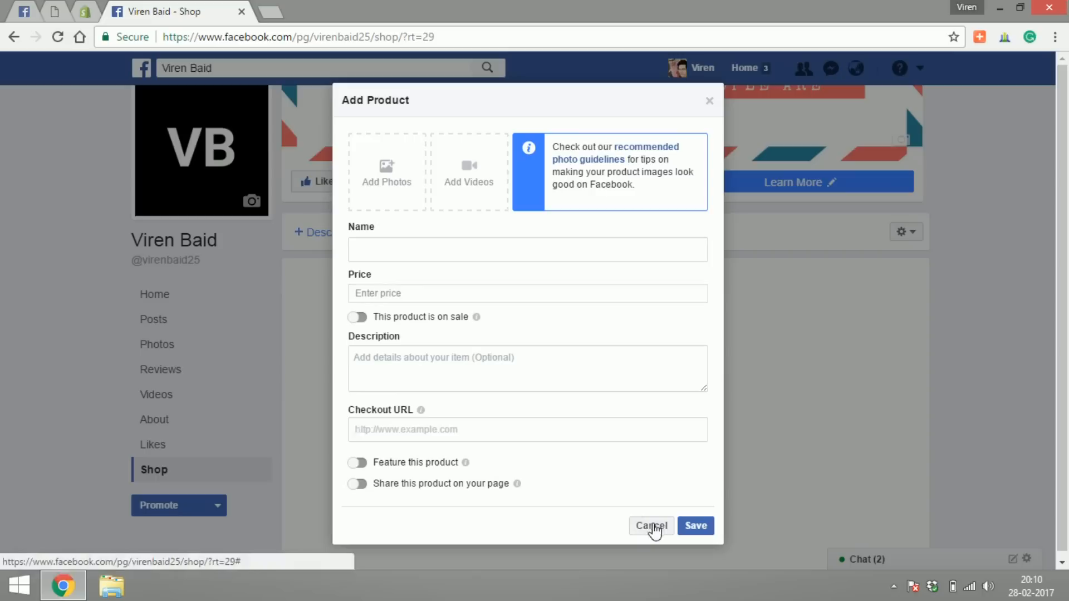
left_click(527, 430)
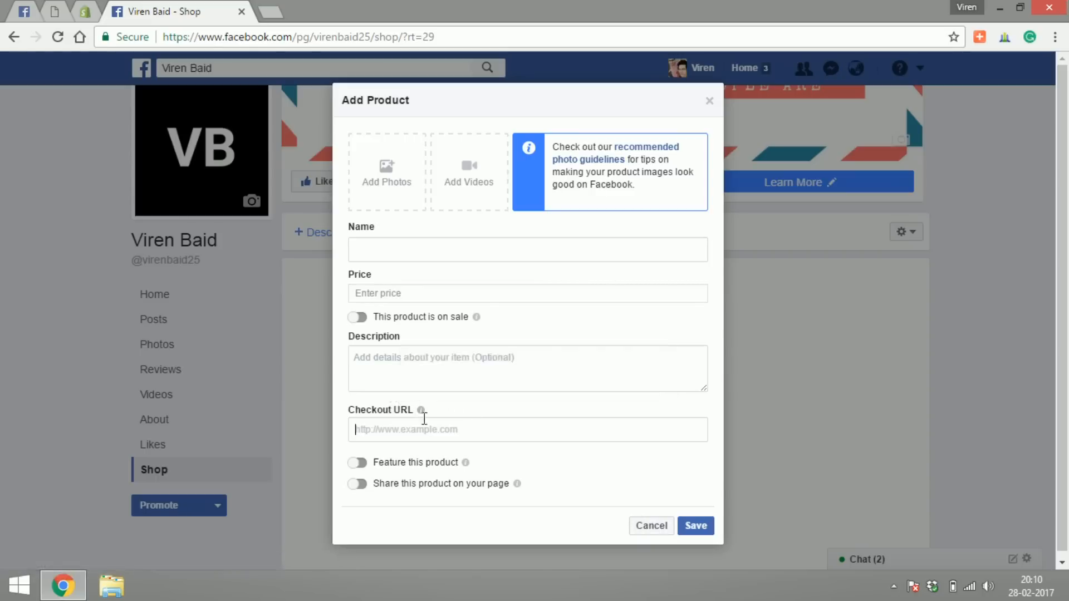
mouse_move(652, 546)
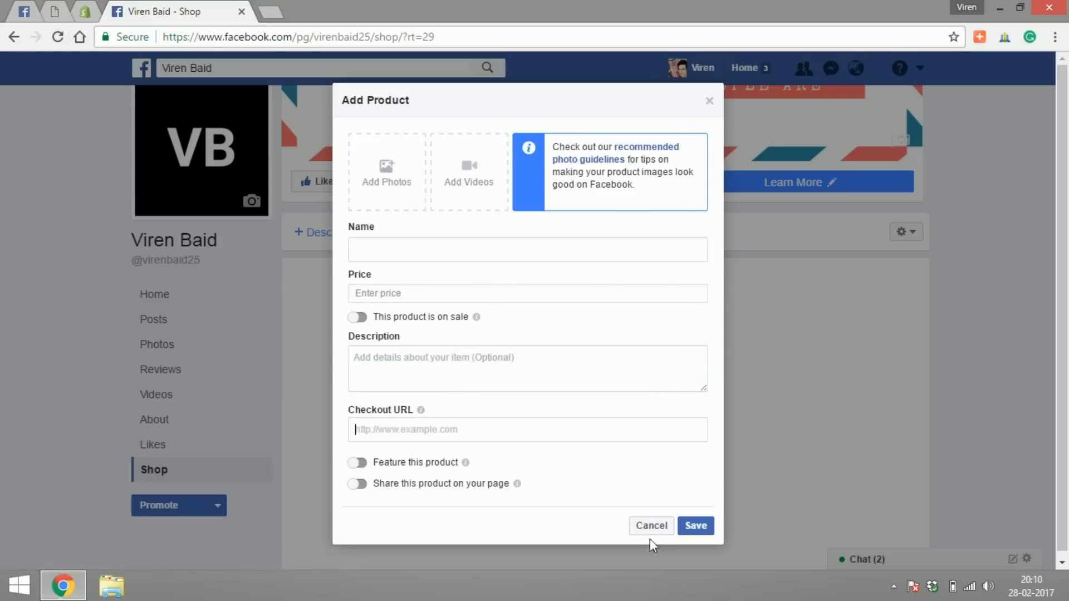
left_click(649, 526)
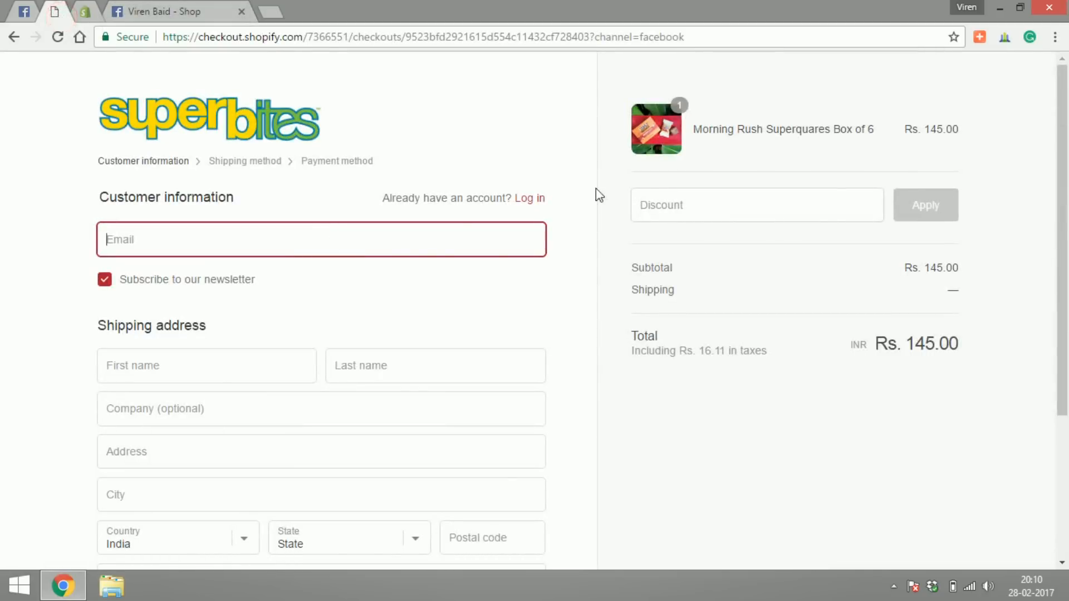
mouse_move(411, 146)
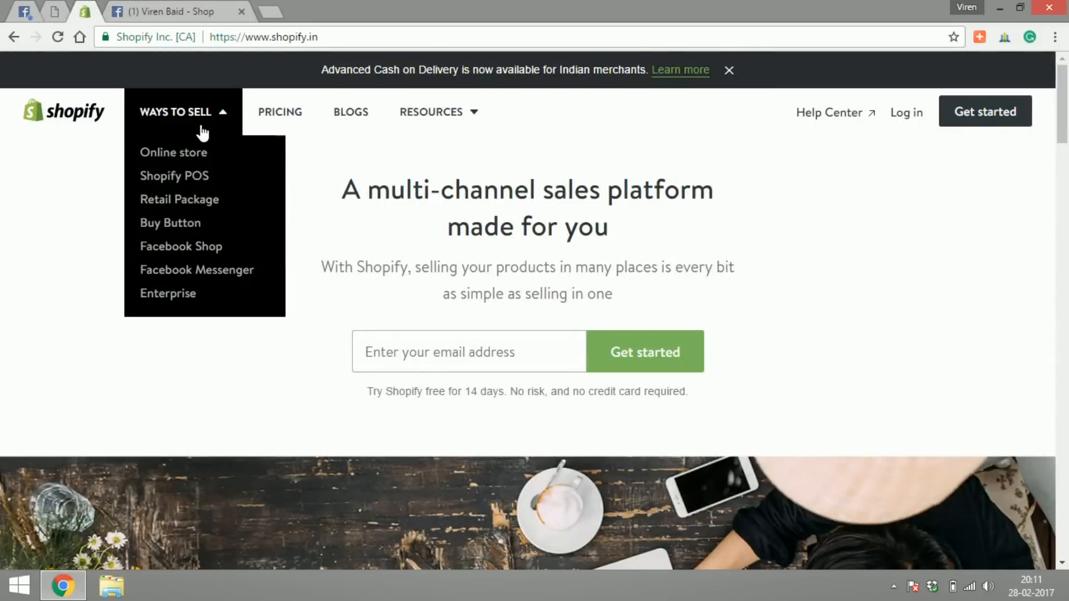
mouse_move(181, 246)
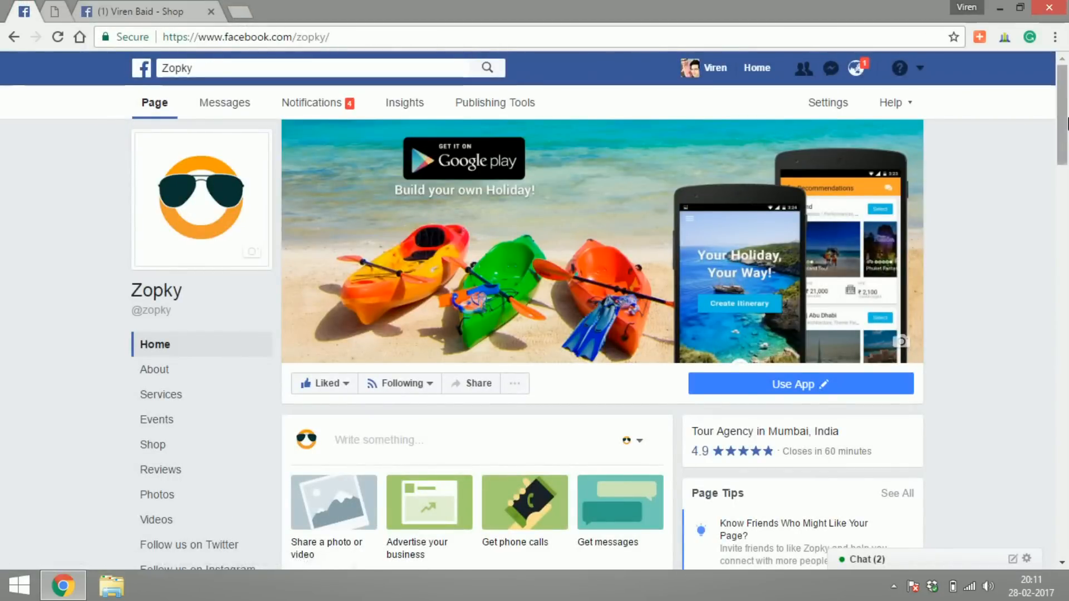
- Scroll to the Zopky page's Shop section and use See All to reach the full product shop
scroll("down", 3)
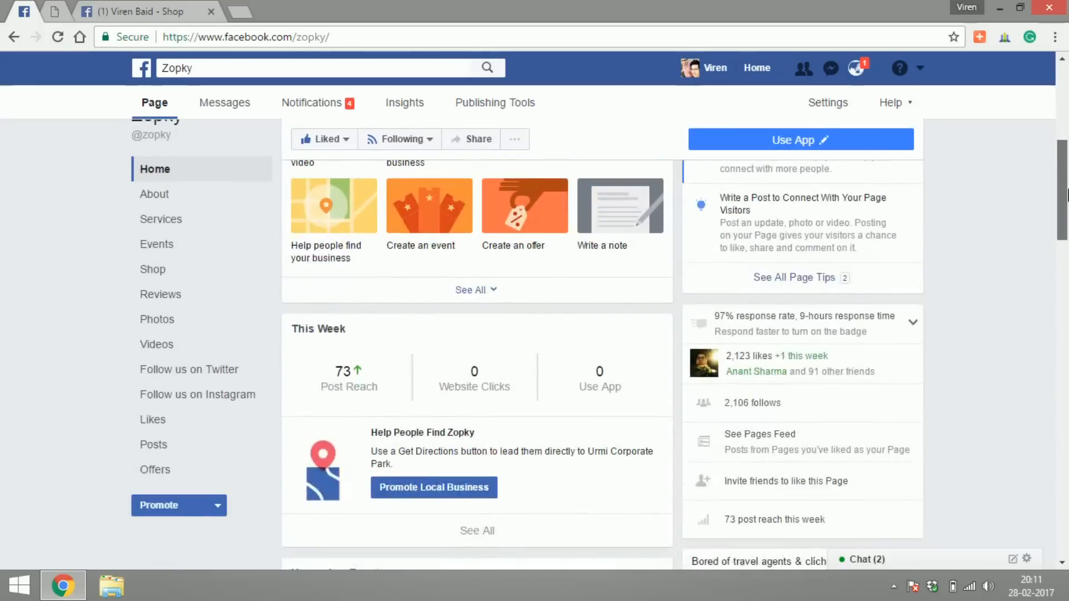
scroll("down", 3)
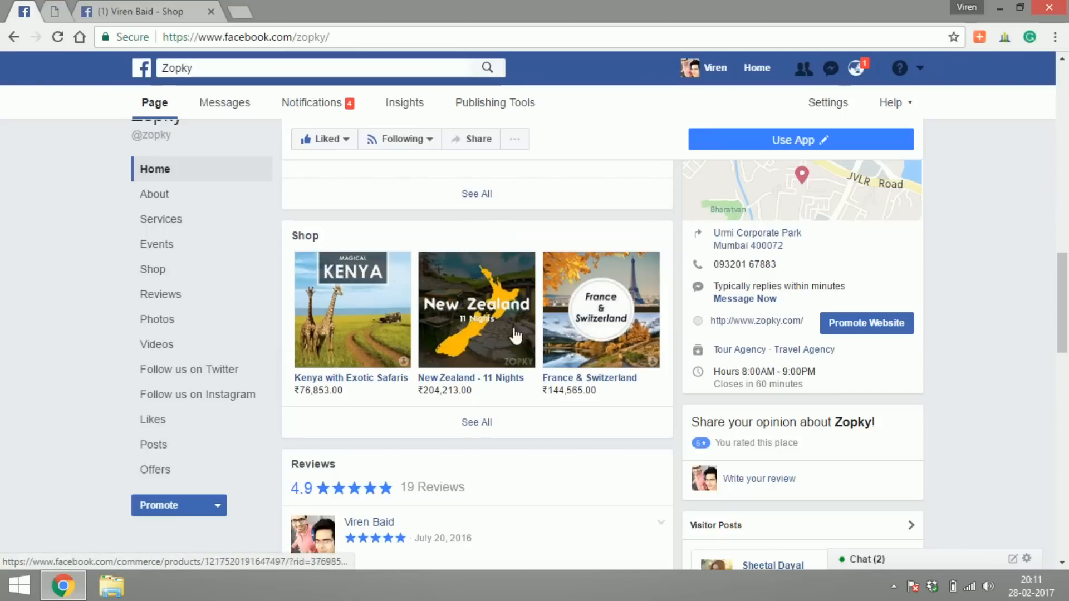
mouse_move(434, 338)
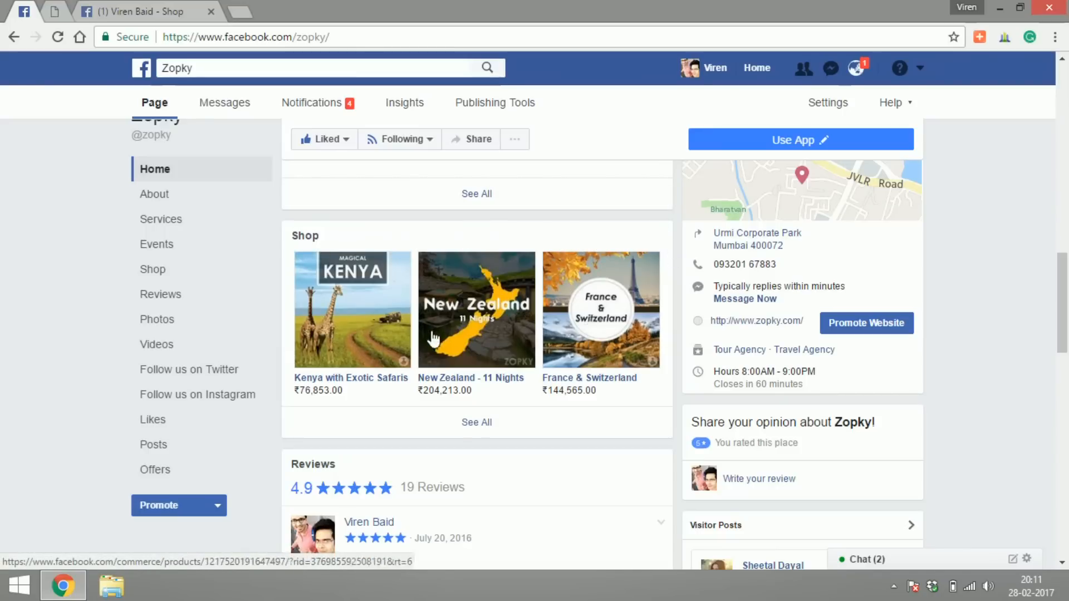
mouse_move(477, 423)
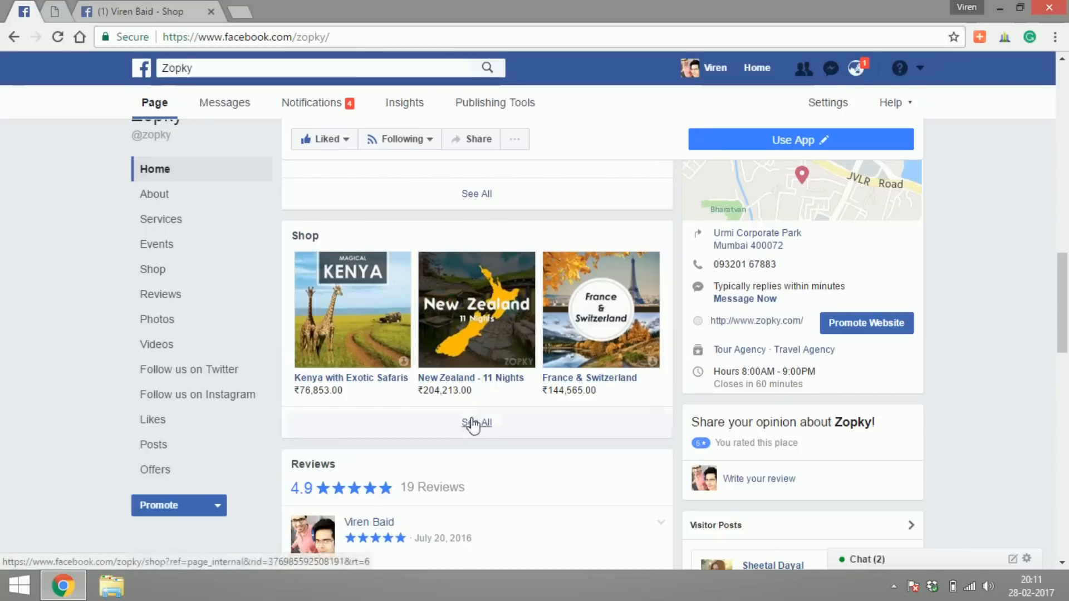
left_click(477, 423)
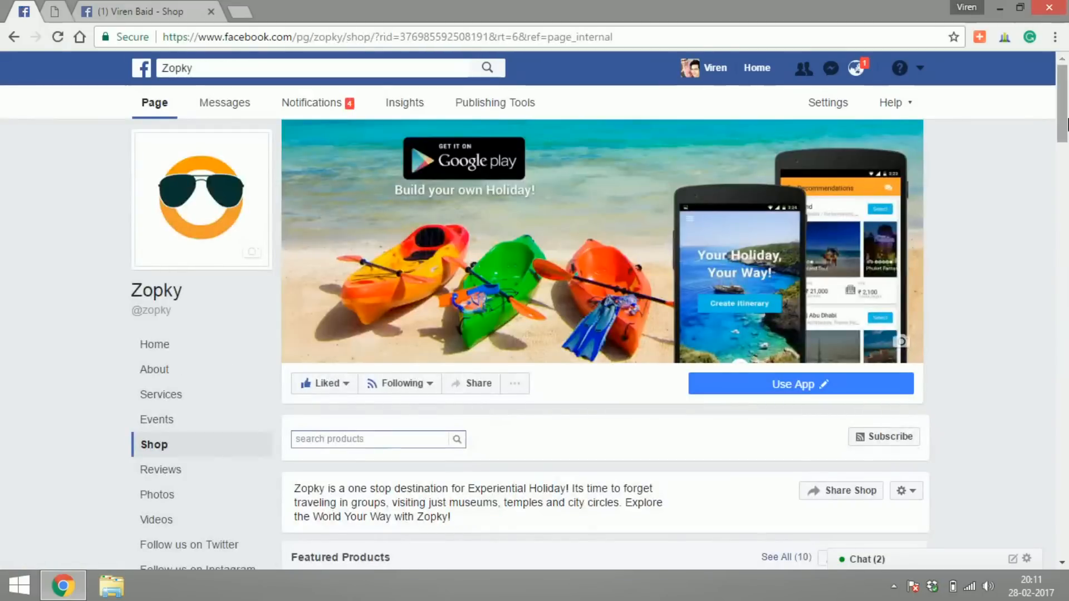
- Browse the next featured products and select the Paris and Switzerland (8 Nights) tour at ₹69,500
scroll("down", 3)
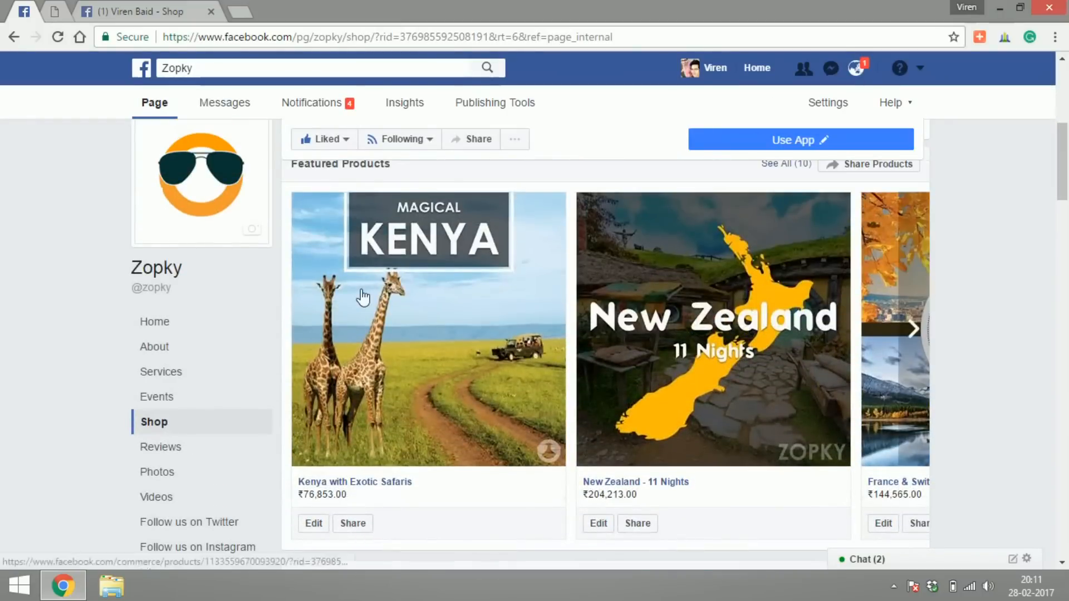
mouse_move(876, 397)
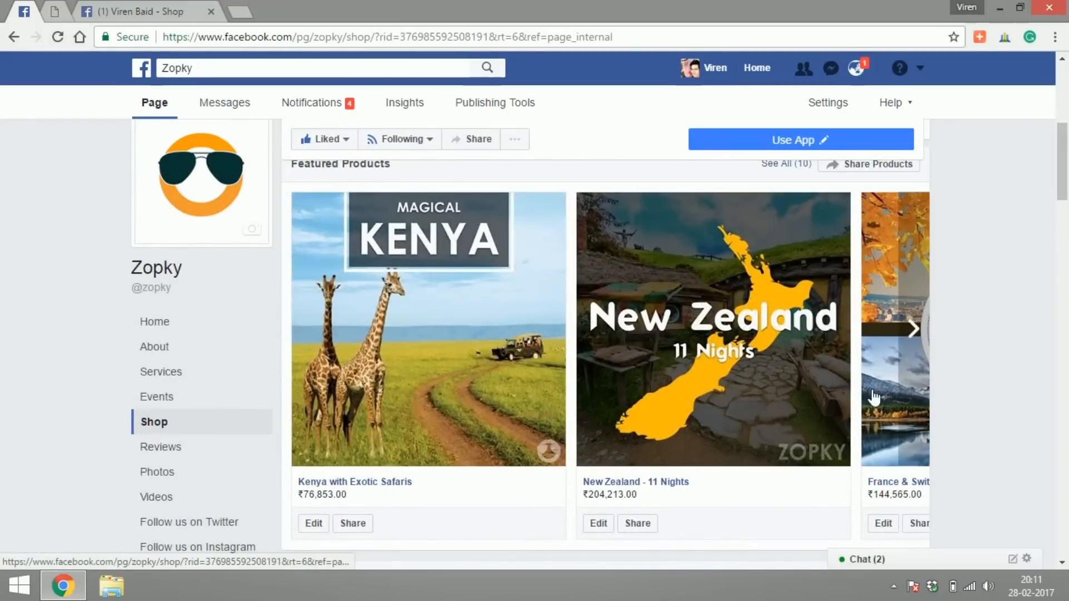
left_click(914, 330)
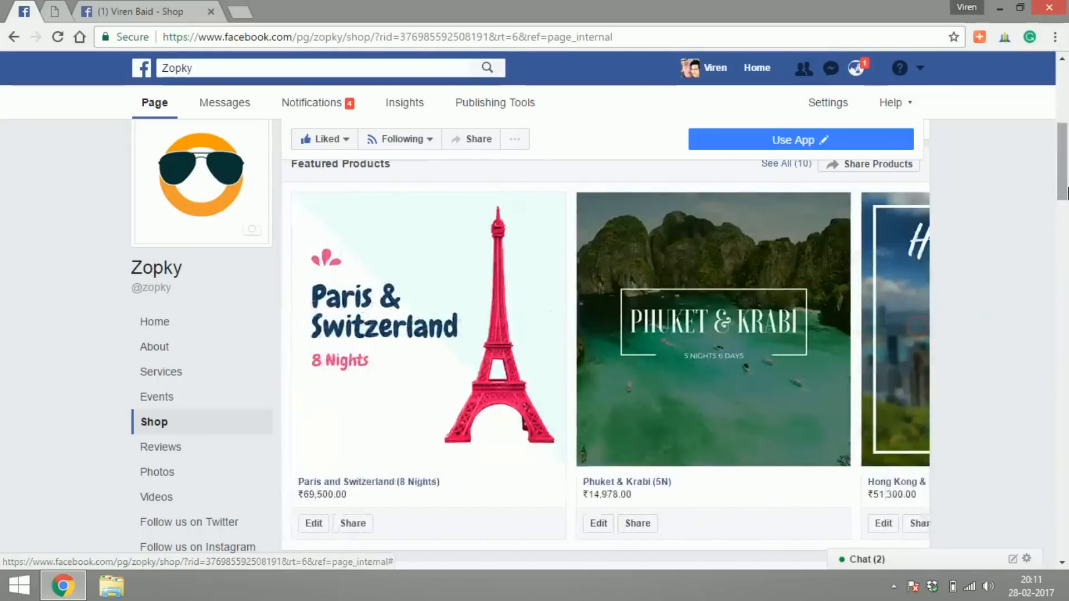
scroll("down", 3)
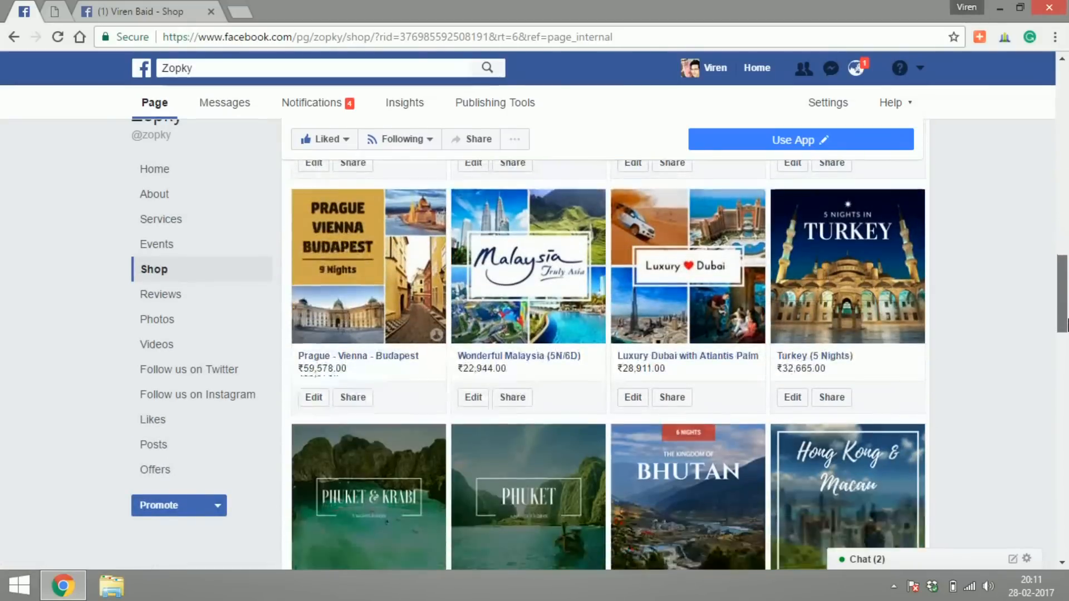
scroll("up", 3)
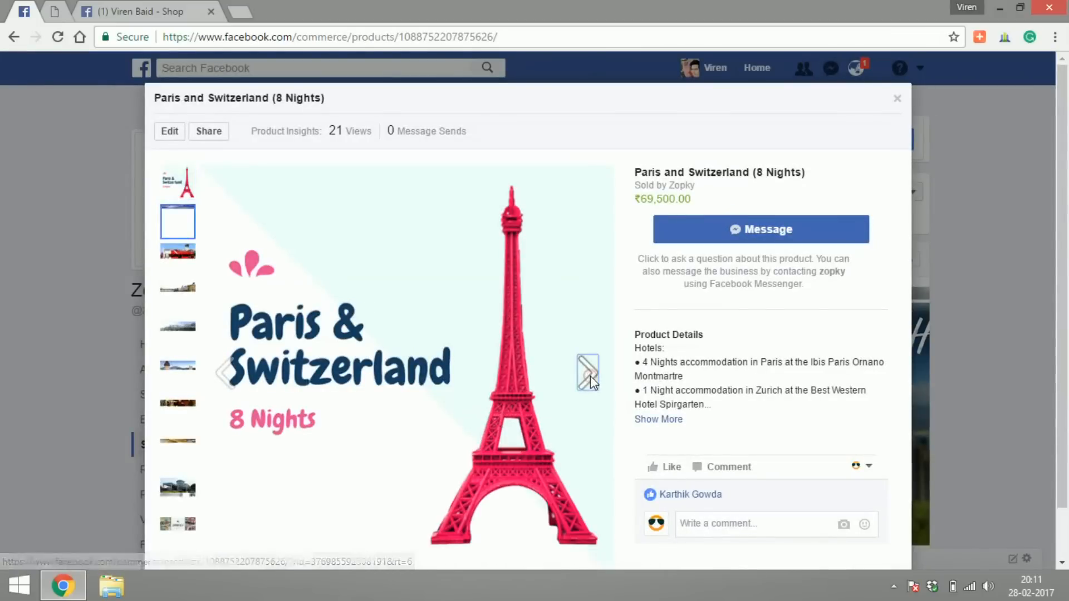
- Flip through several tour photos, then close the product to return to Zopky's shop listing
left_click(588, 372)
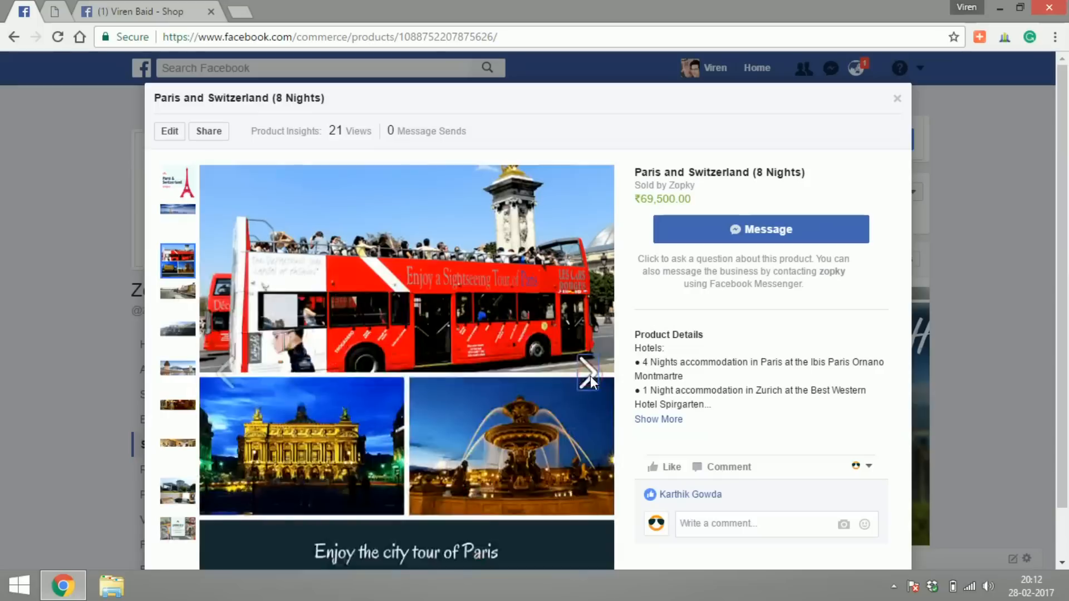
left_click(177, 300)
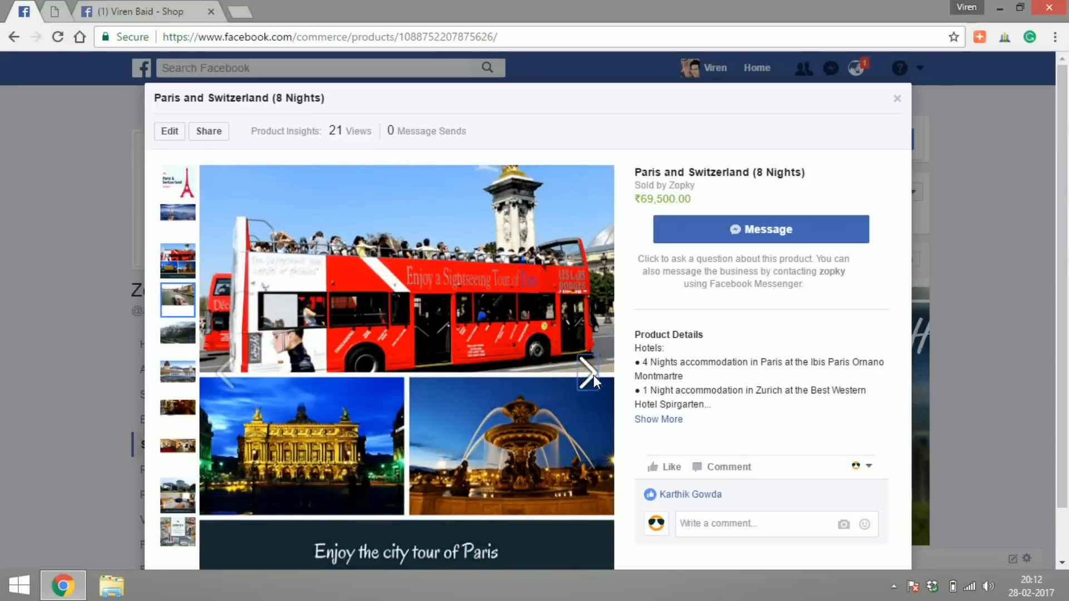
left_click(587, 372)
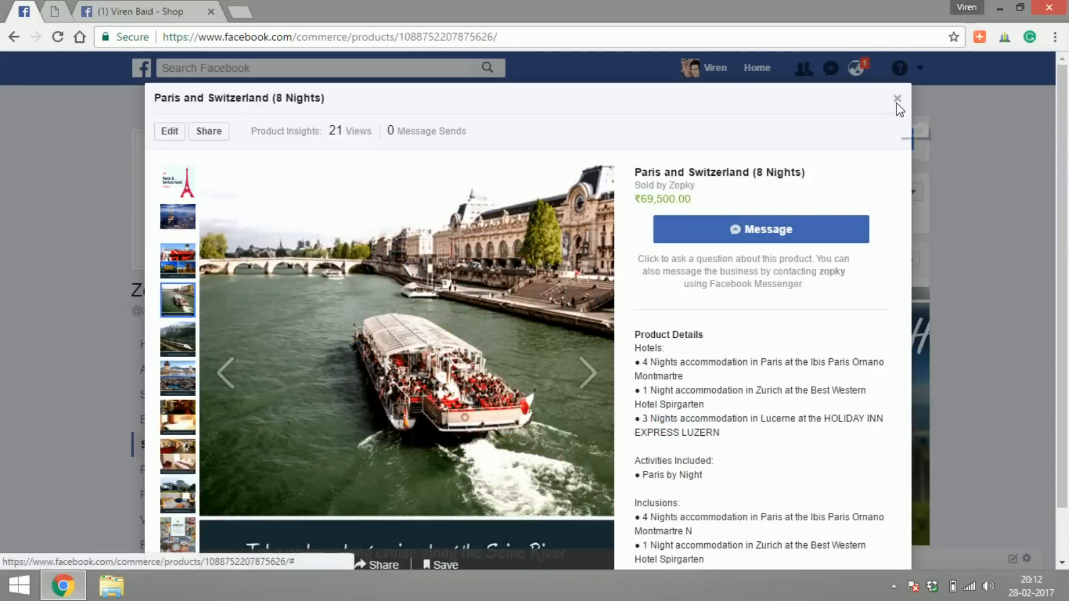
left_click(898, 99)
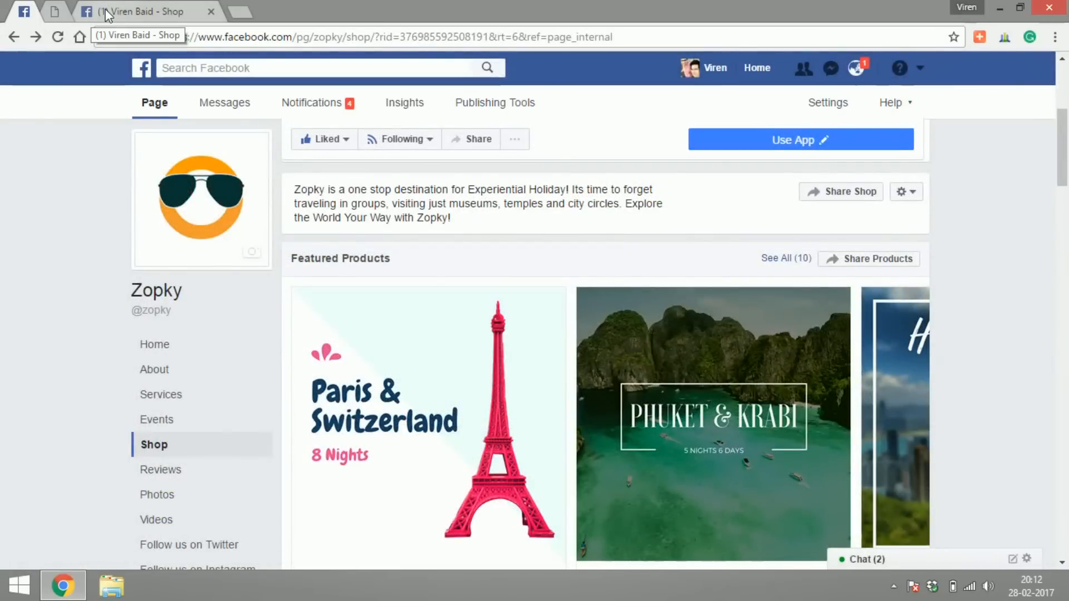